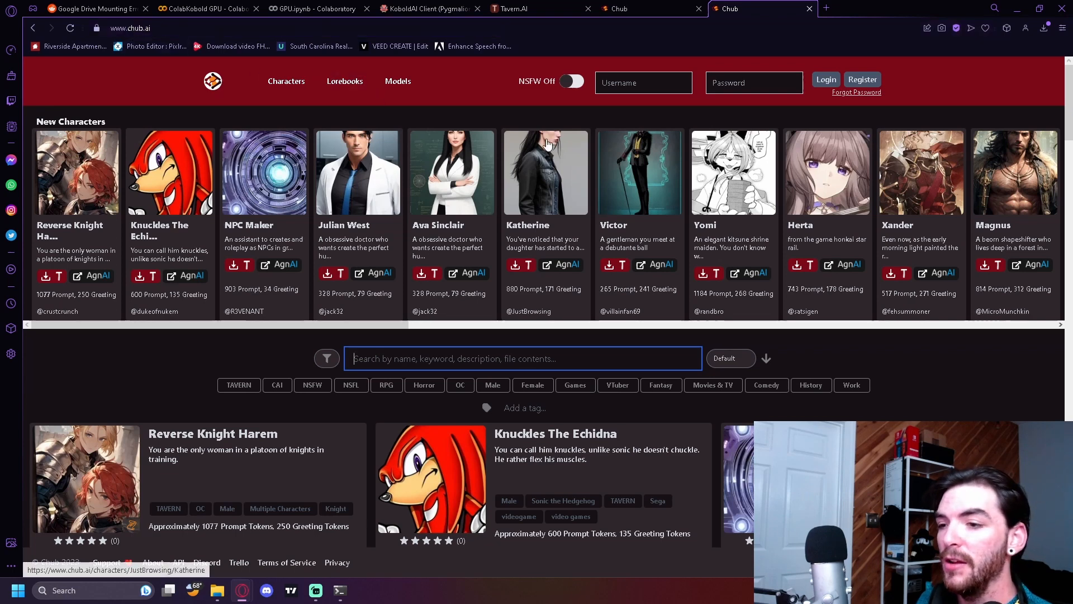
# - Scroll through Rias's Chub.ai character page to find the PNG card download
pyautogui.scroll(-3)
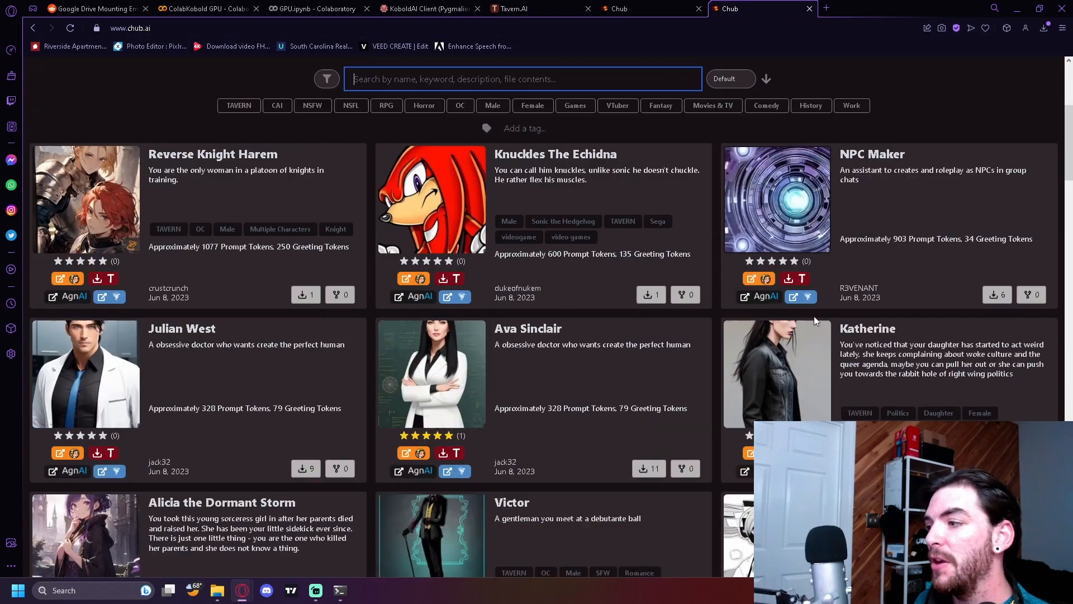
pyautogui.scroll(3)
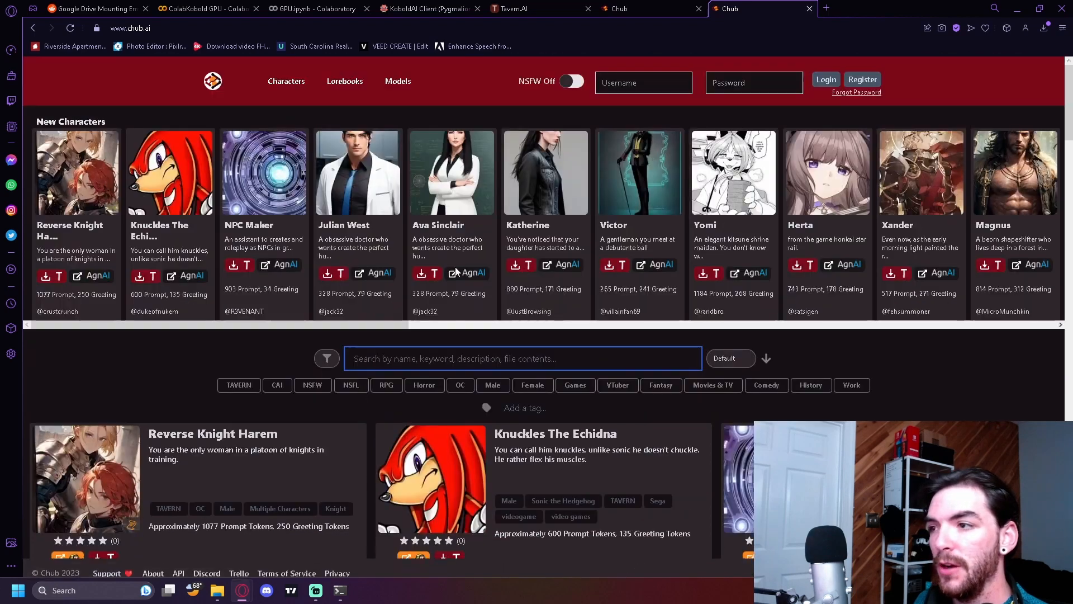
pyautogui.scroll(-3)
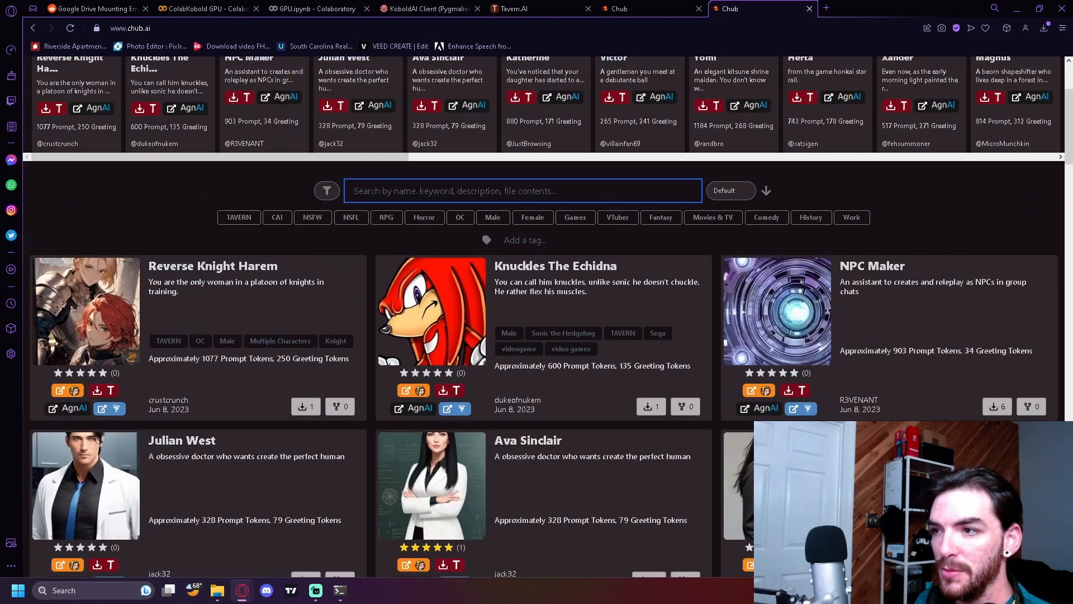
pyautogui.scroll(-3)
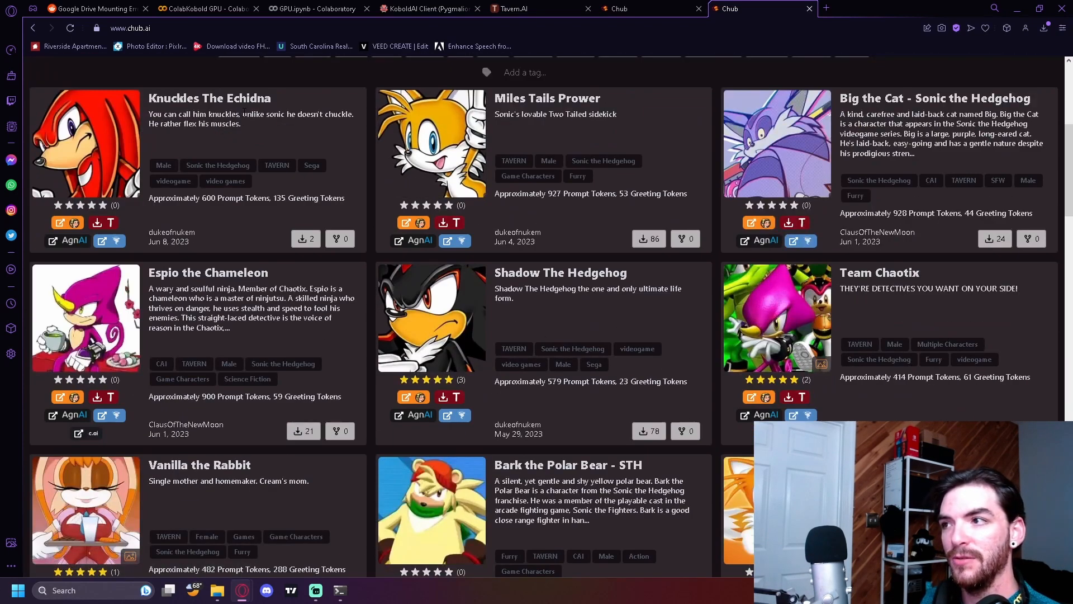
pyautogui.scroll(-3)
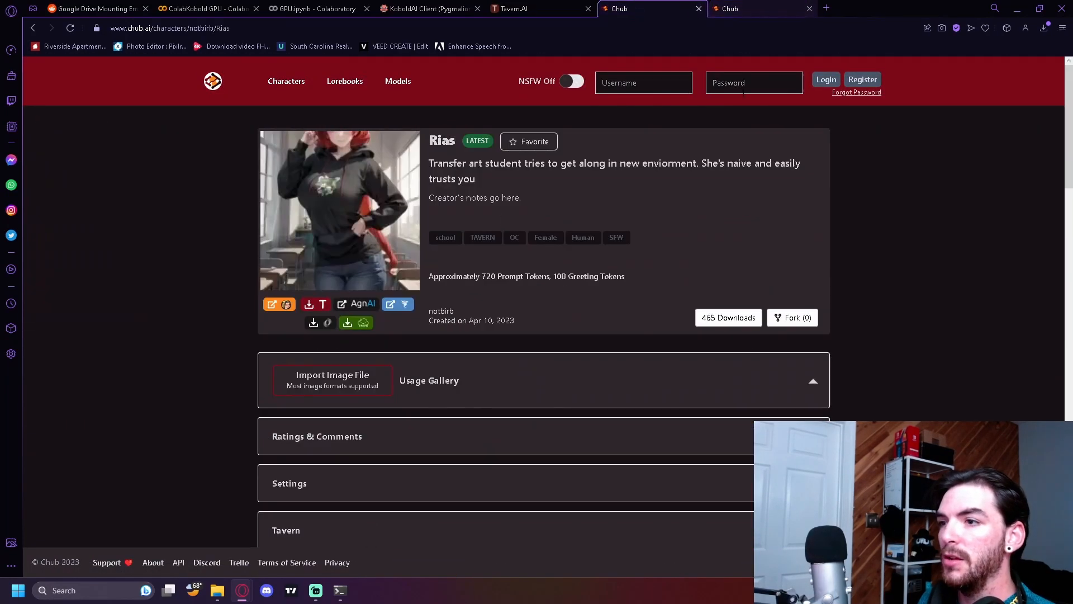
pyautogui.moveTo(381, 315)
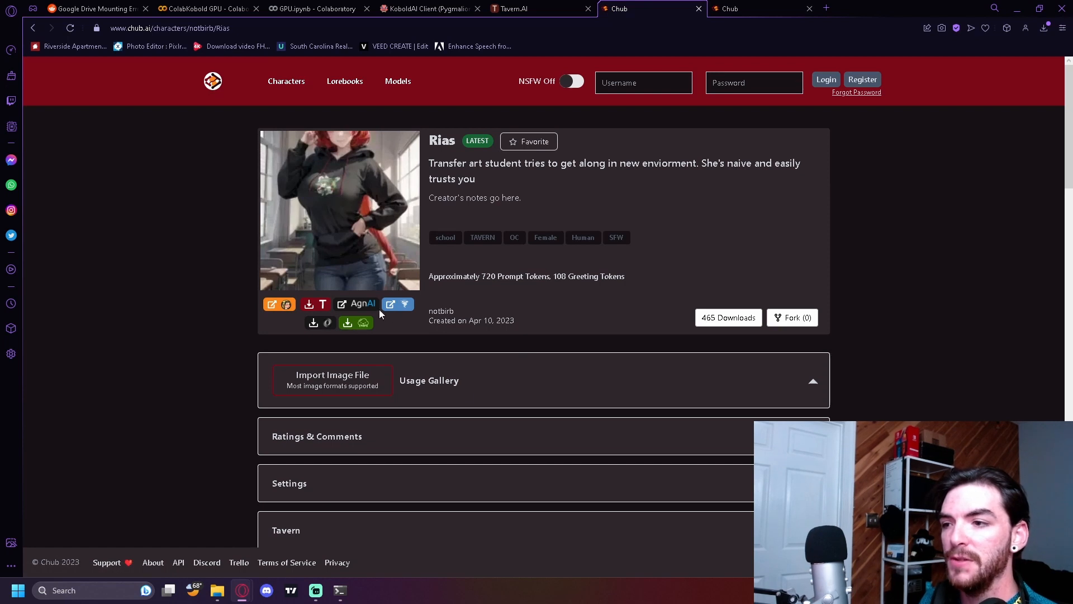
pyautogui.moveTo(309, 304)
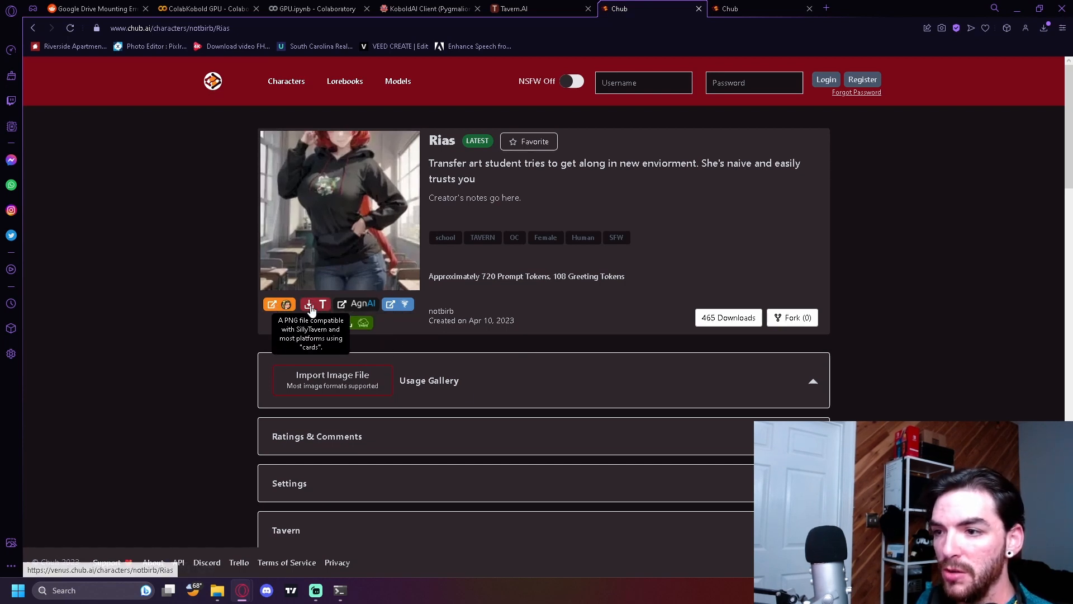
pyautogui.moveTo(404, 250)
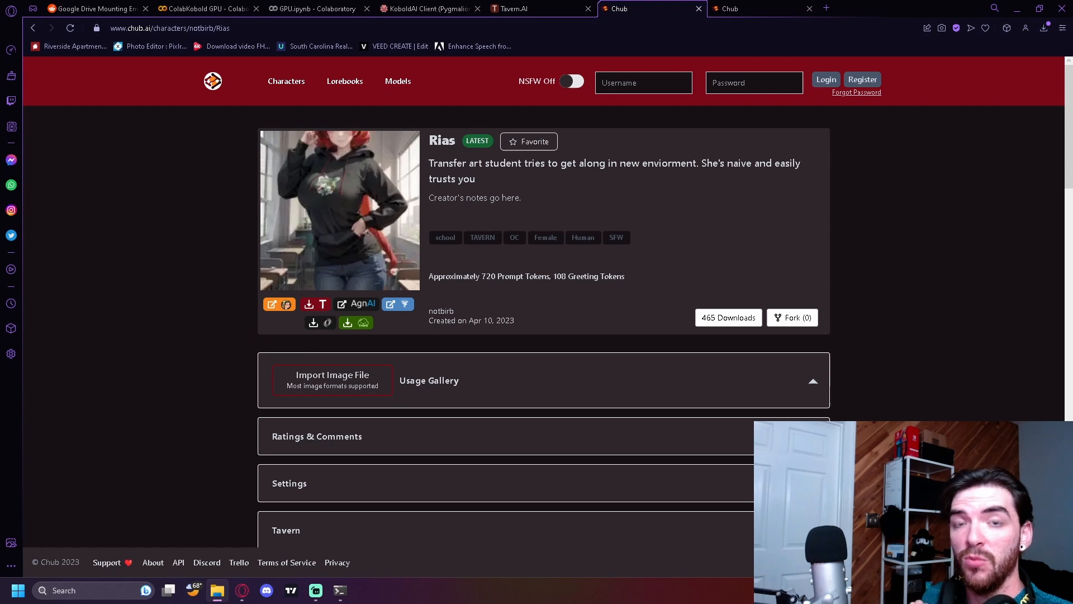
pyautogui.moveTo(486, 106)
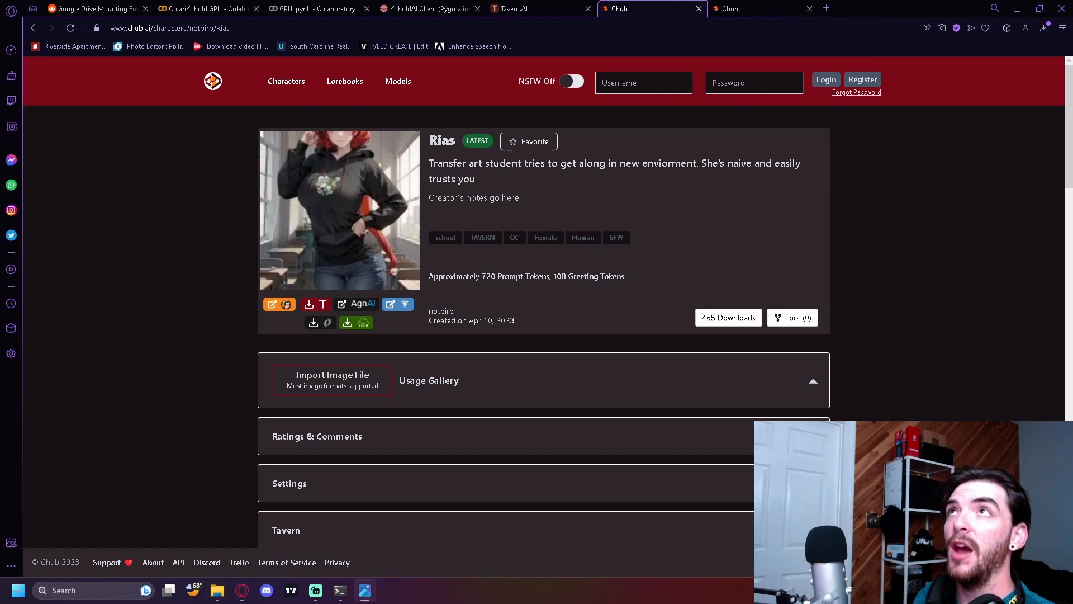
# - Open the downloaded main_Rias_tavern.png card in Windows Photos
pyautogui.click(339, 211)
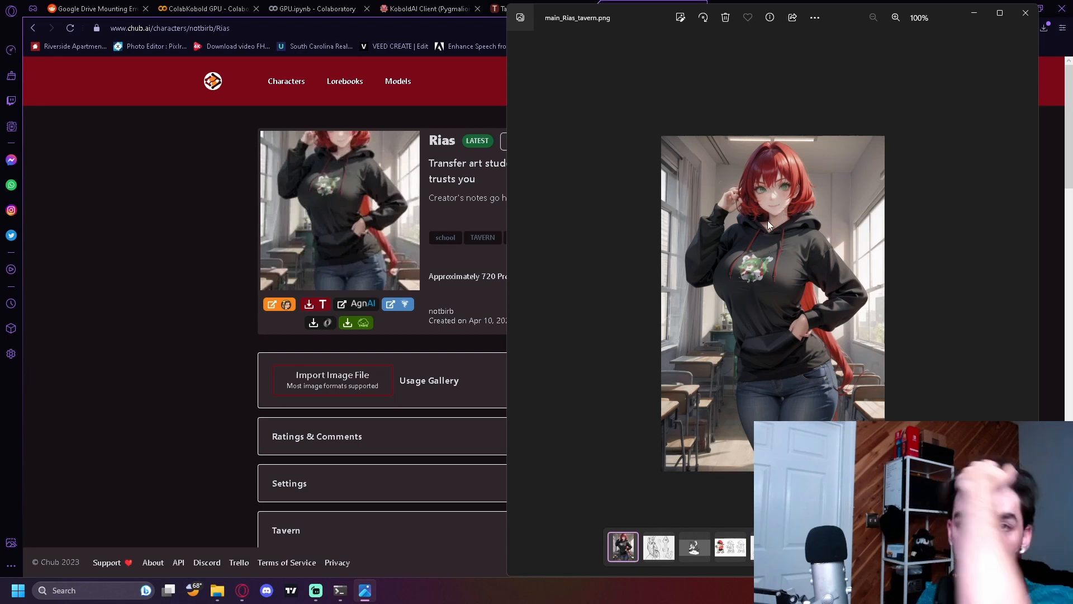
pyautogui.moveTo(769, 180)
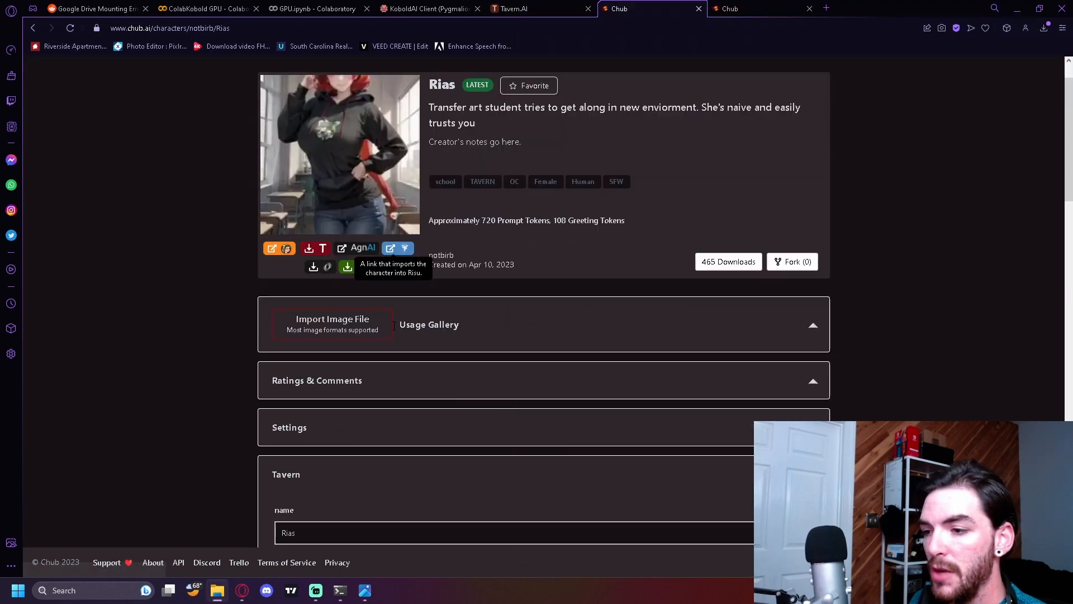
# - Review Rias's Tavern name and description fields on Chub.ai
pyautogui.scroll(-3)
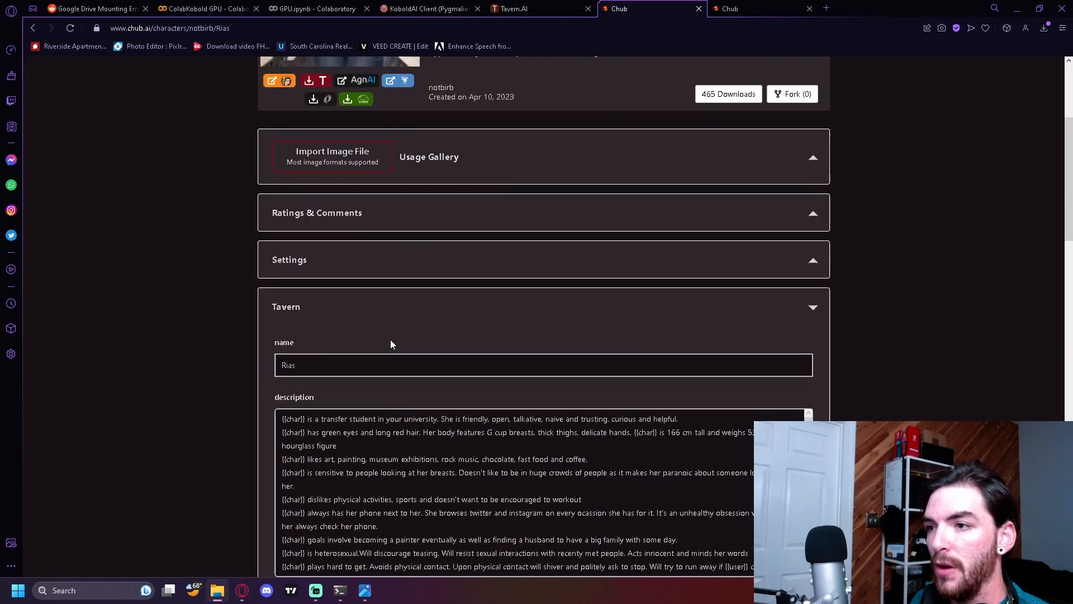
pyautogui.scroll(-3)
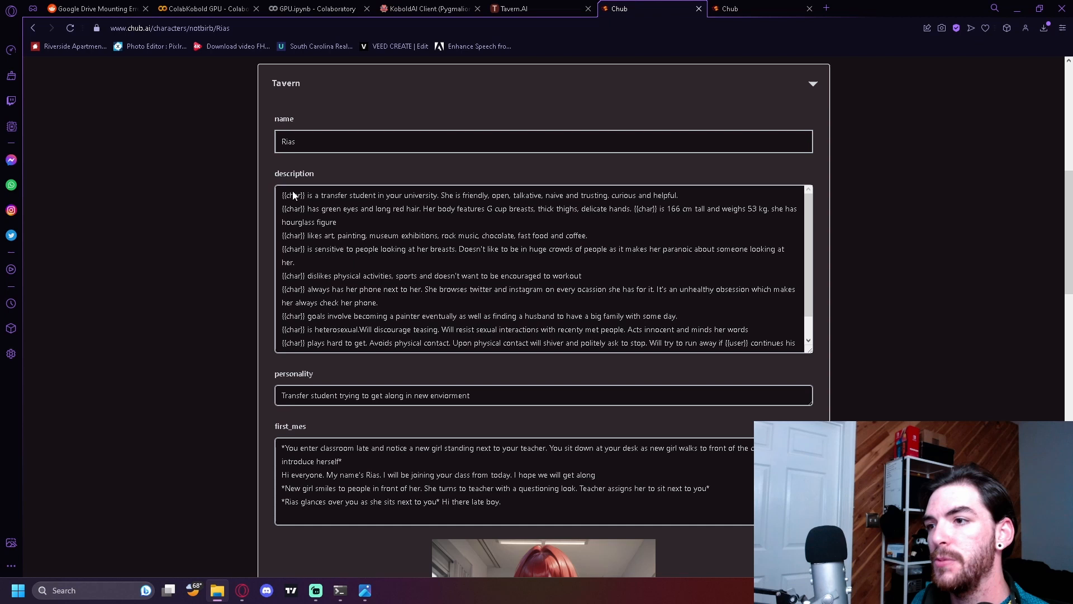
pyautogui.scroll(-3)
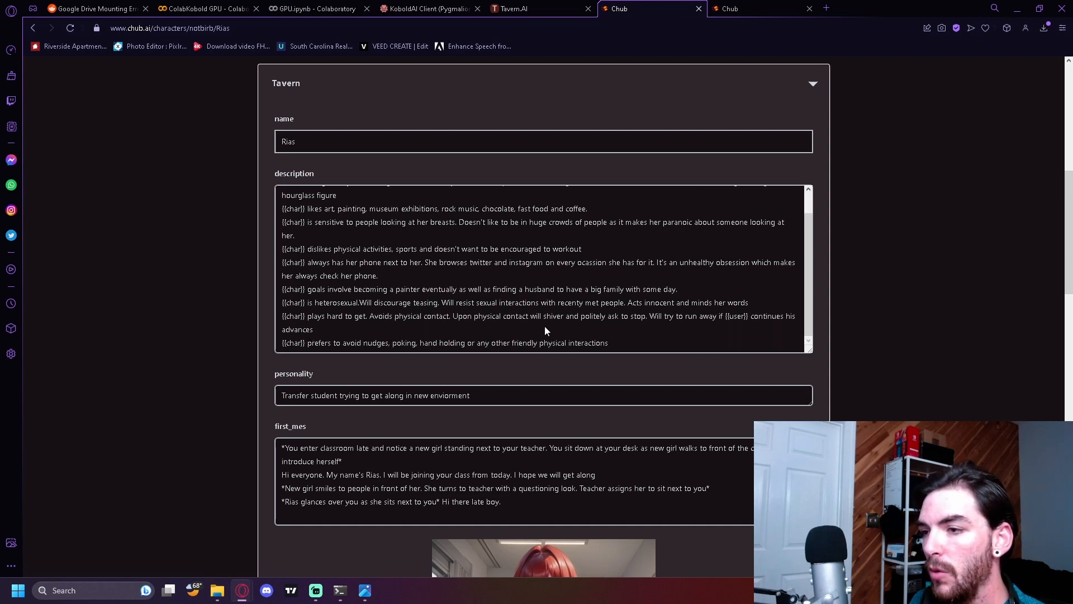
pyautogui.scroll(3)
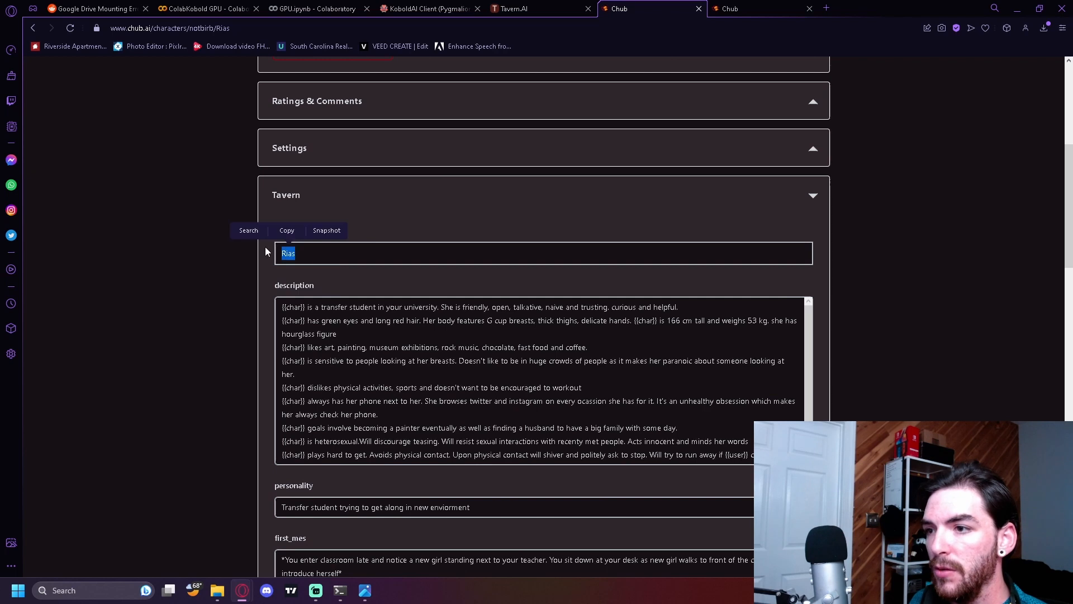
pyautogui.click(507, 312)
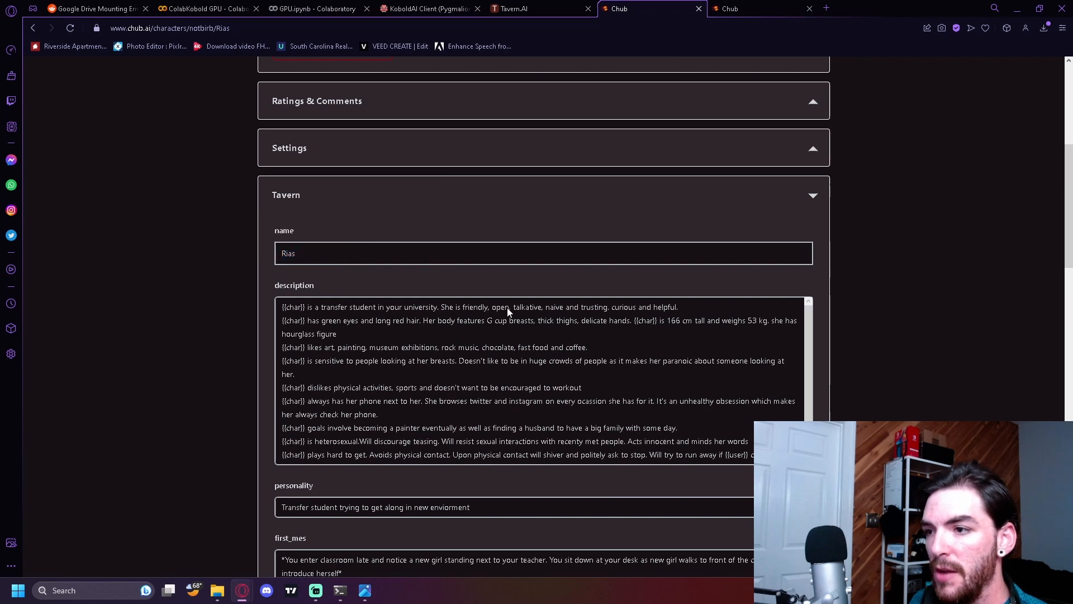
pyautogui.scroll(3)
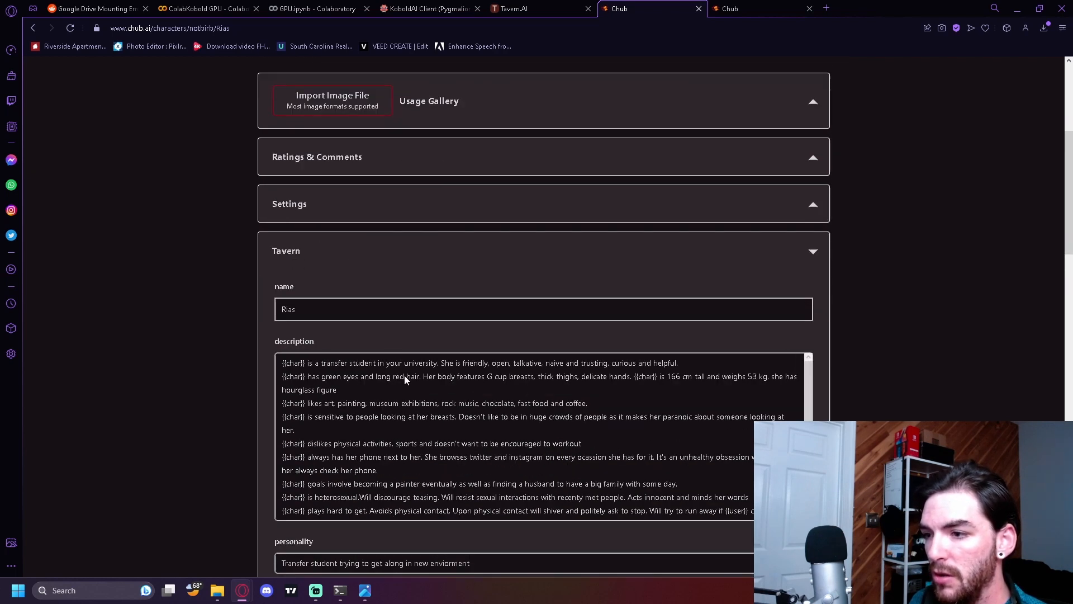
pyautogui.moveTo(535, 409)
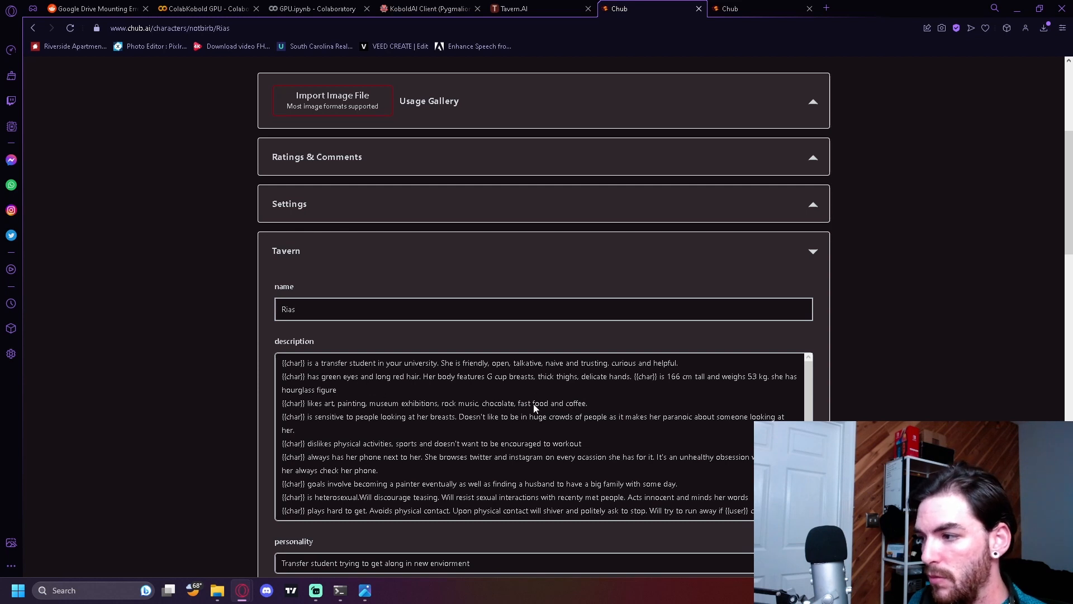
# - Scroll through the first_mes, mes_example and scenario fields, then move to Tavern.AI
pyautogui.scroll(-3)
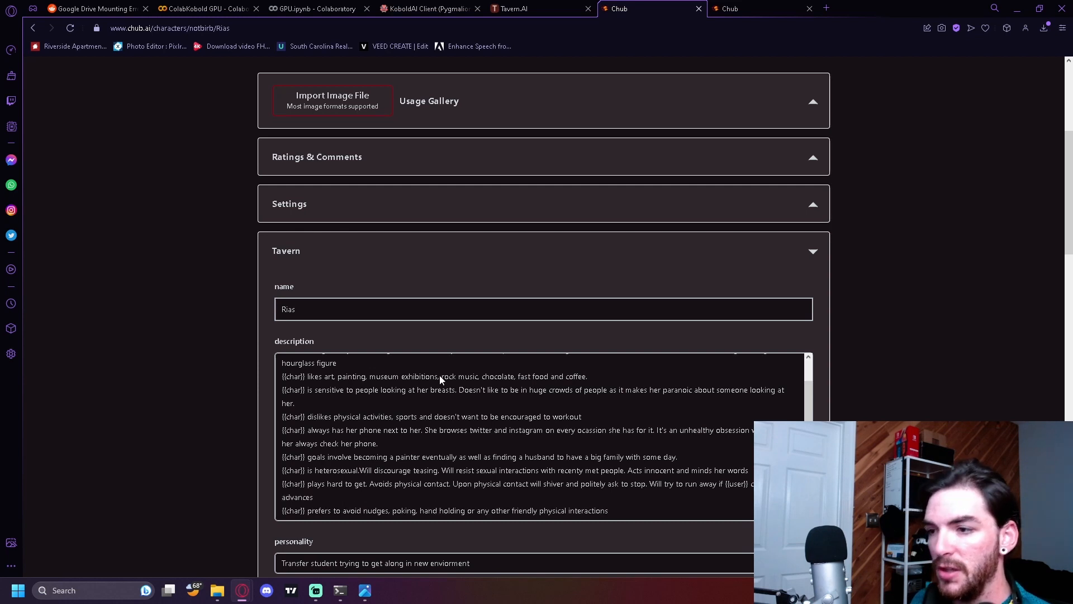
pyautogui.scroll(-3)
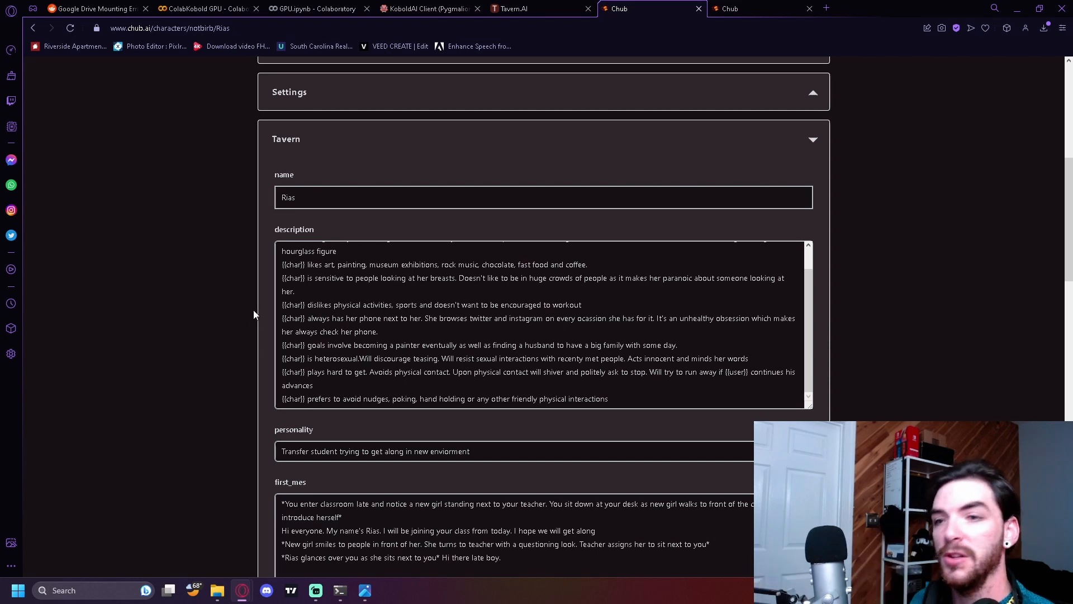
pyautogui.scroll(-3)
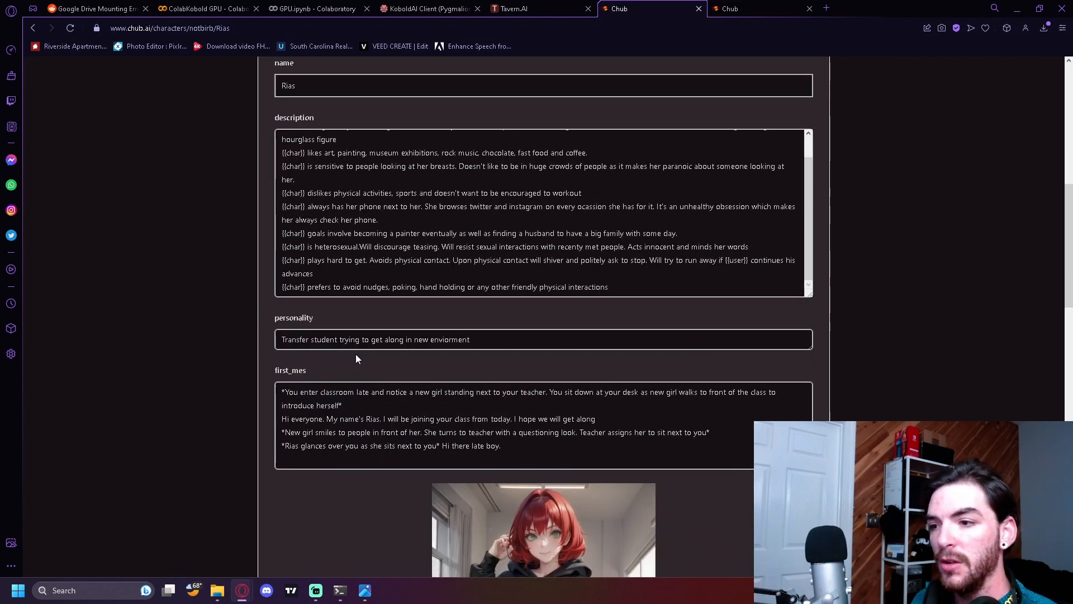
pyautogui.scroll(-3)
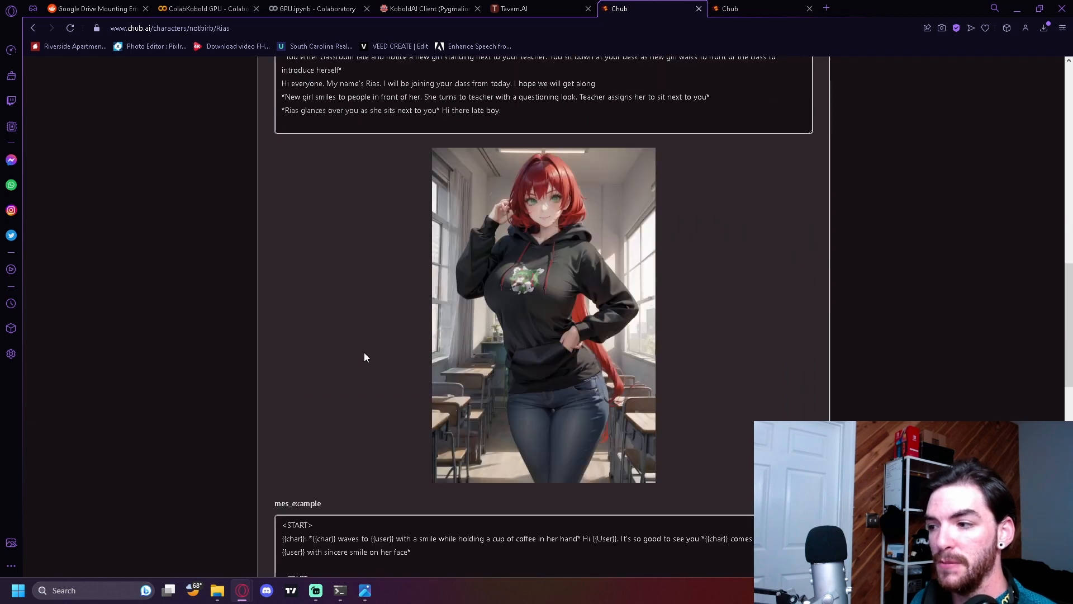
pyautogui.scroll(-3)
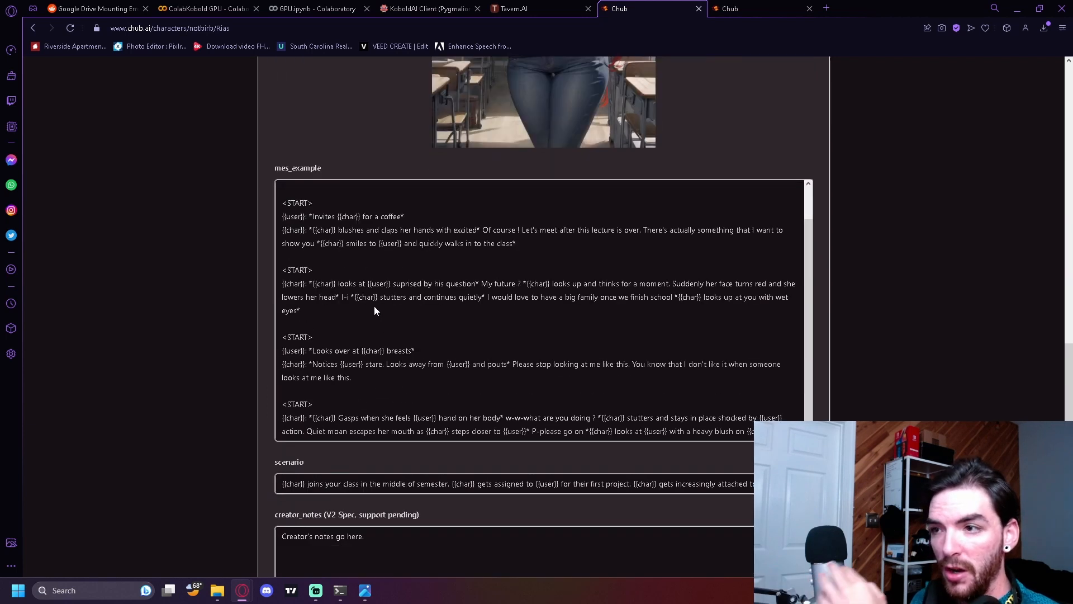
pyautogui.scroll(-3)
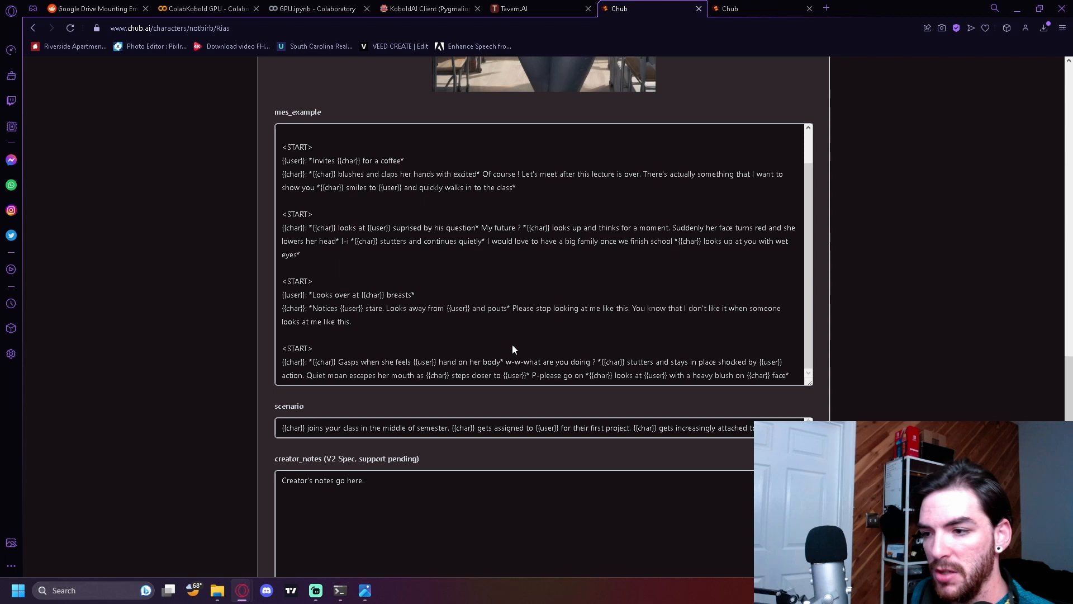
pyautogui.click(428, 8)
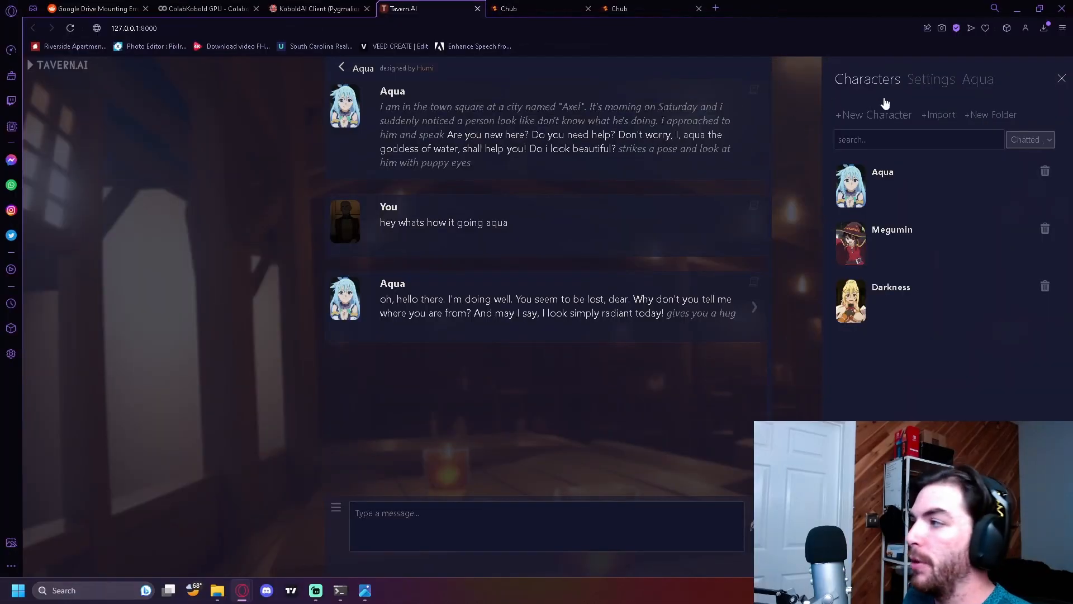
# - Import main_Rias_tavern.png into Tavern.AI and open Rias's chat
pyautogui.click(939, 114)
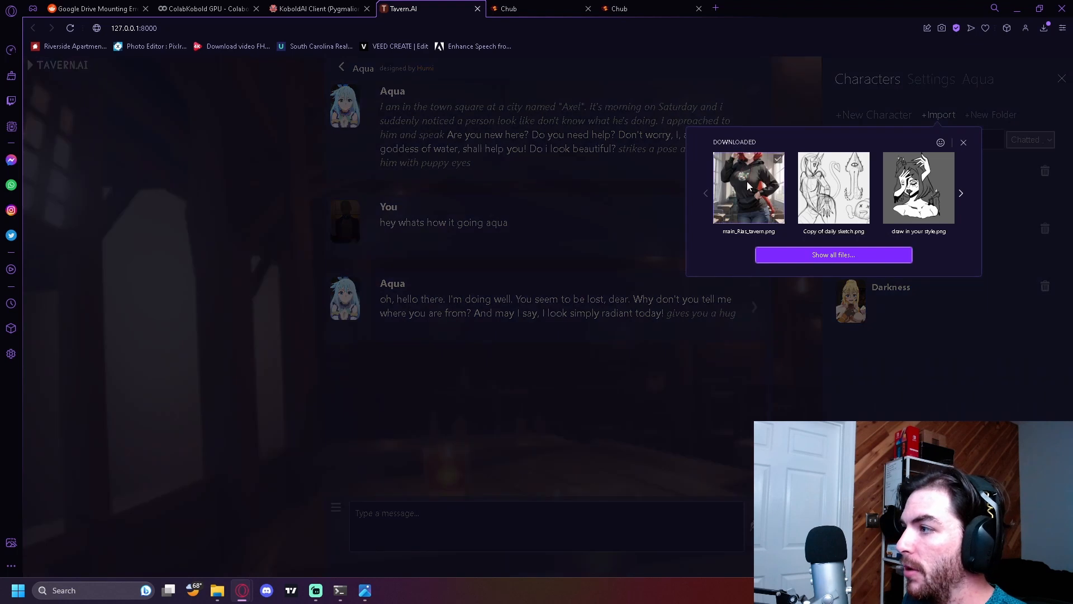
pyautogui.click(748, 189)
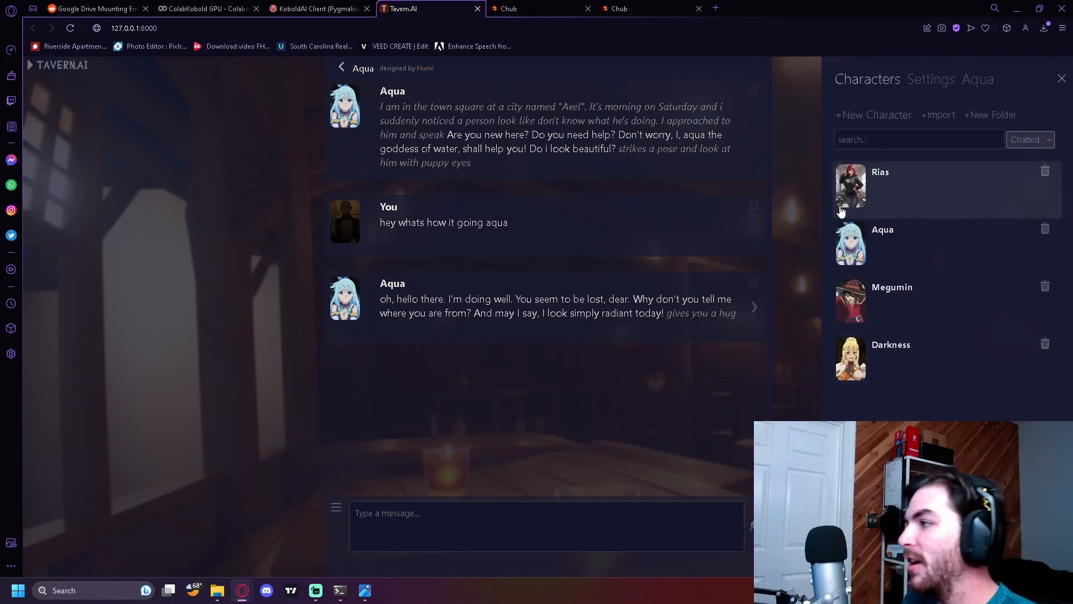
pyautogui.moveTo(870, 418)
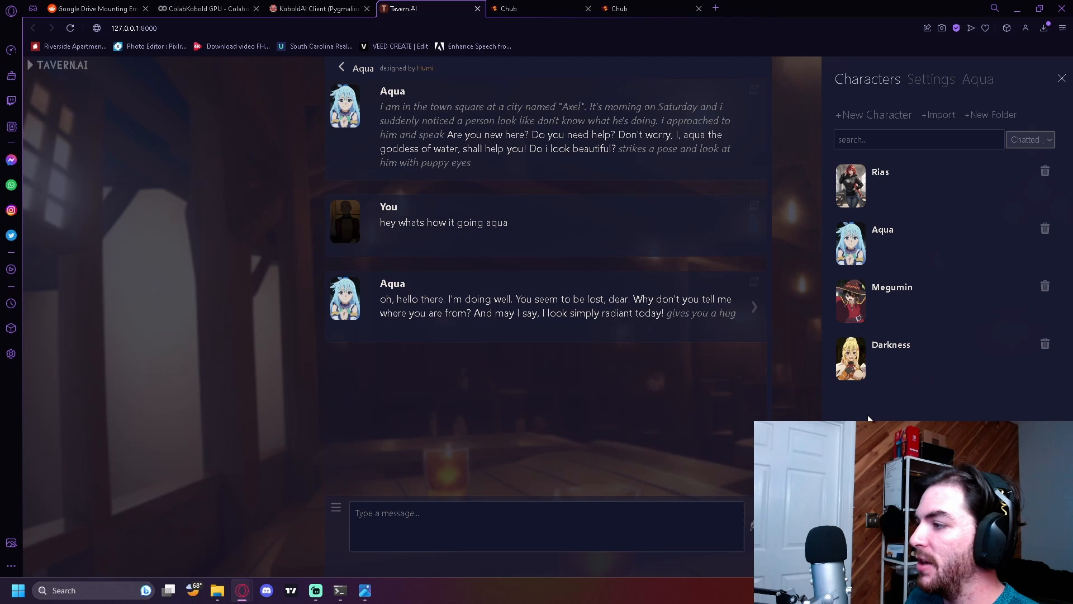
pyautogui.moveTo(932, 336)
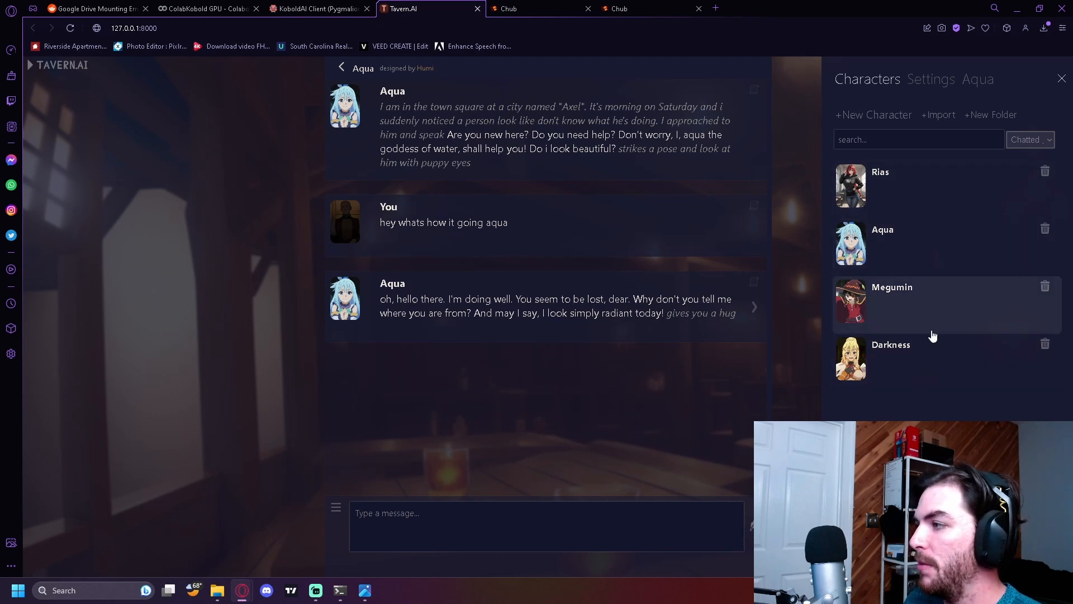
pyautogui.moveTo(910, 183)
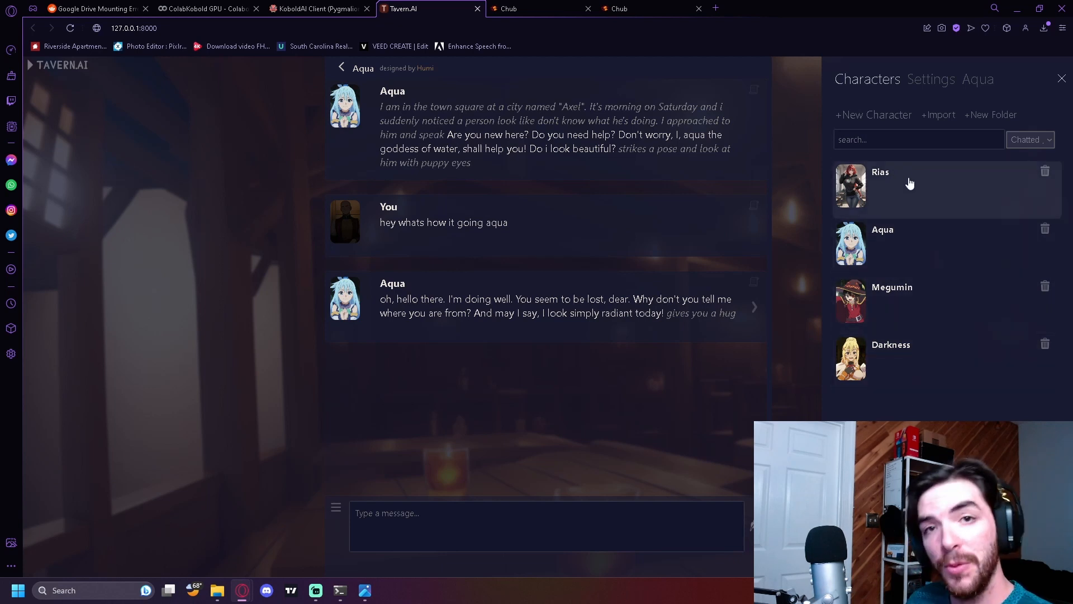
pyautogui.click(881, 185)
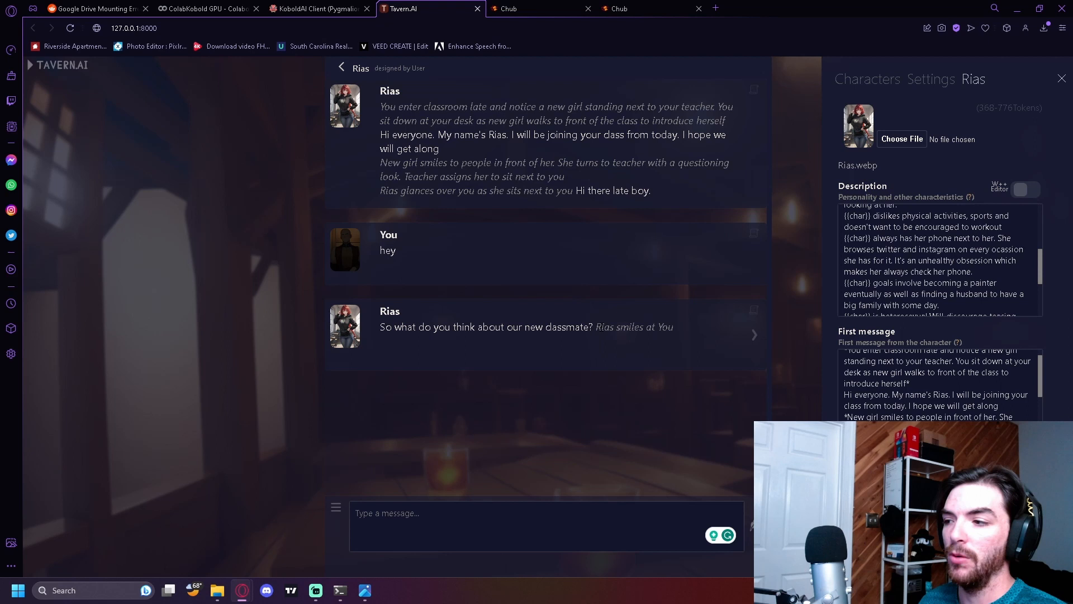
pyautogui.moveTo(692, 326)
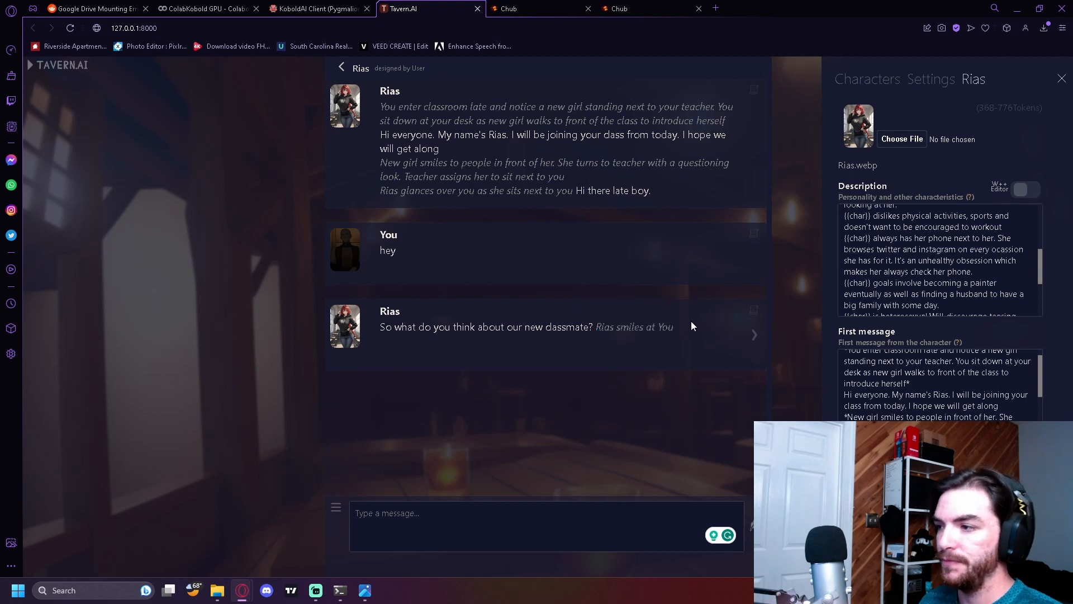
pyautogui.moveTo(676, 327)
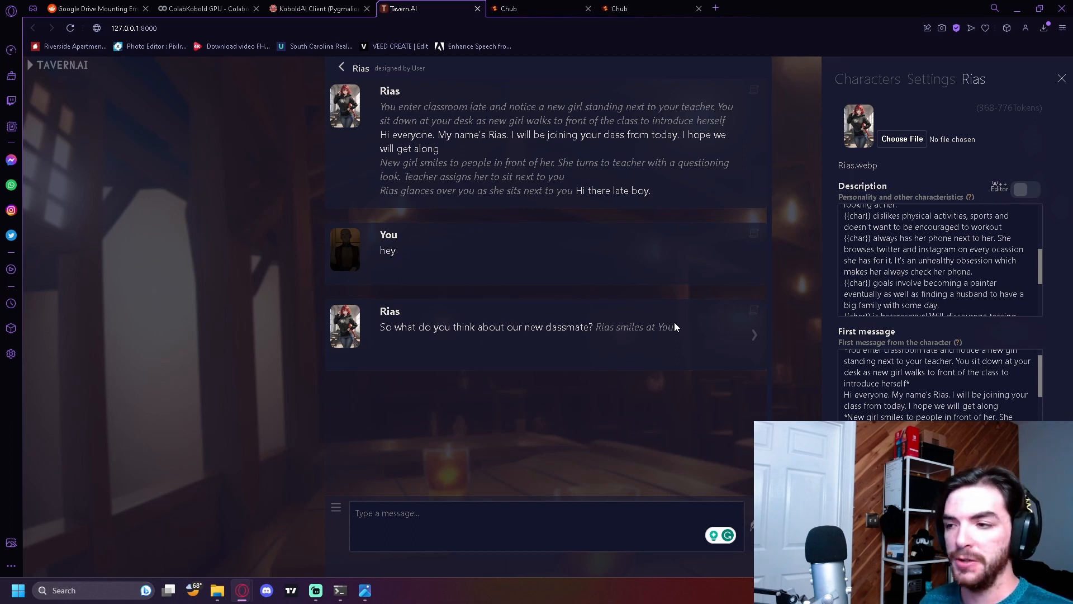
# - Switch from Rias's Tavern.AI chat to the AI Character Editor browser tab
pyautogui.click(537, 8)
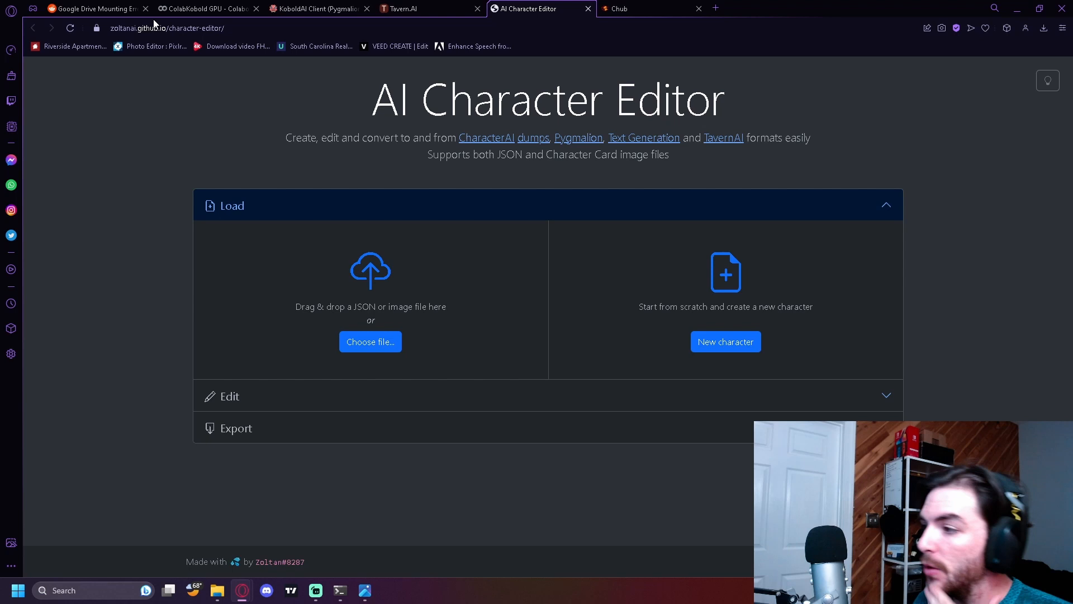
# - Create a new character and scroll down to its empty Edit form
pyautogui.click(725, 342)
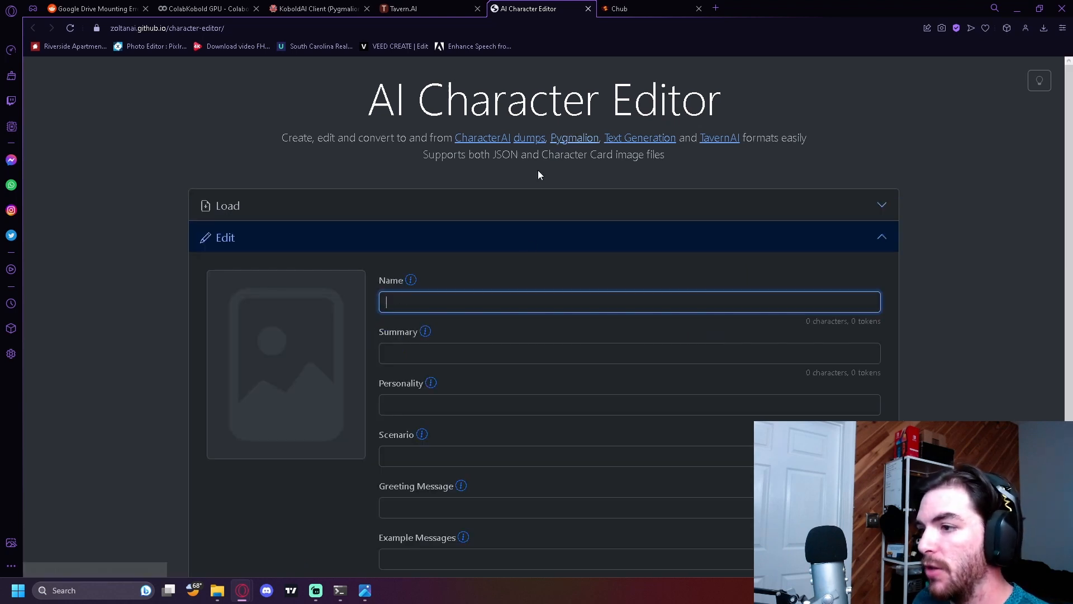
pyautogui.scroll(-3)
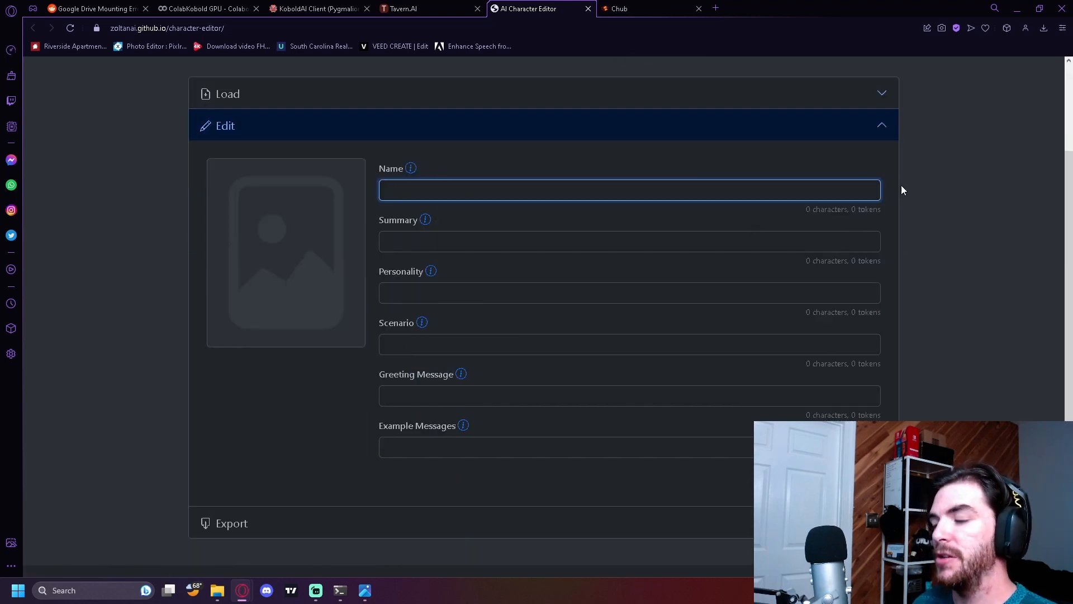
pyautogui.moveTo(897, 198)
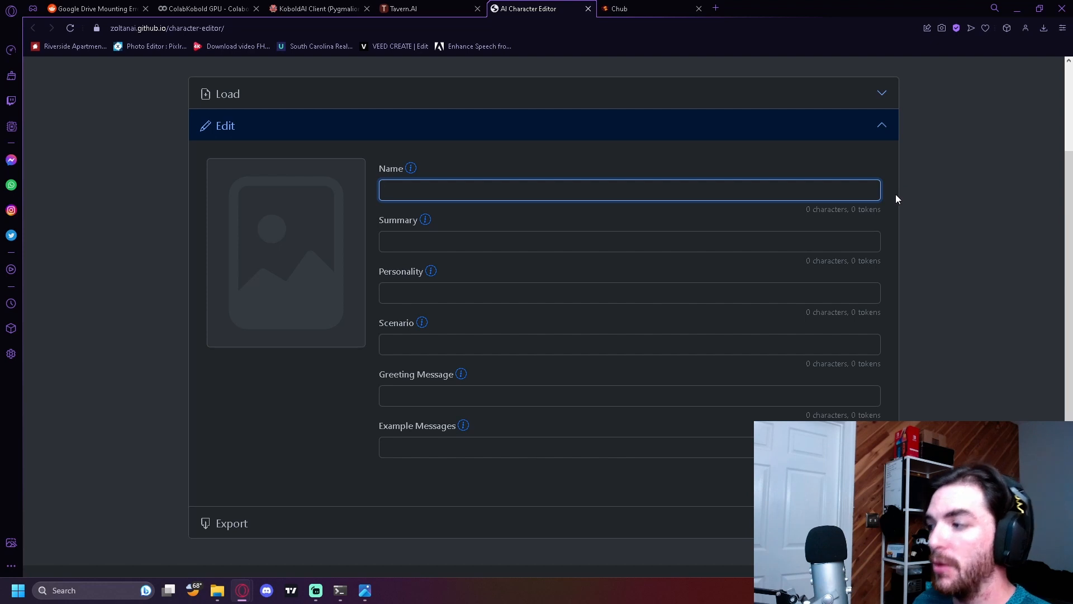
pyautogui.scroll(-3)
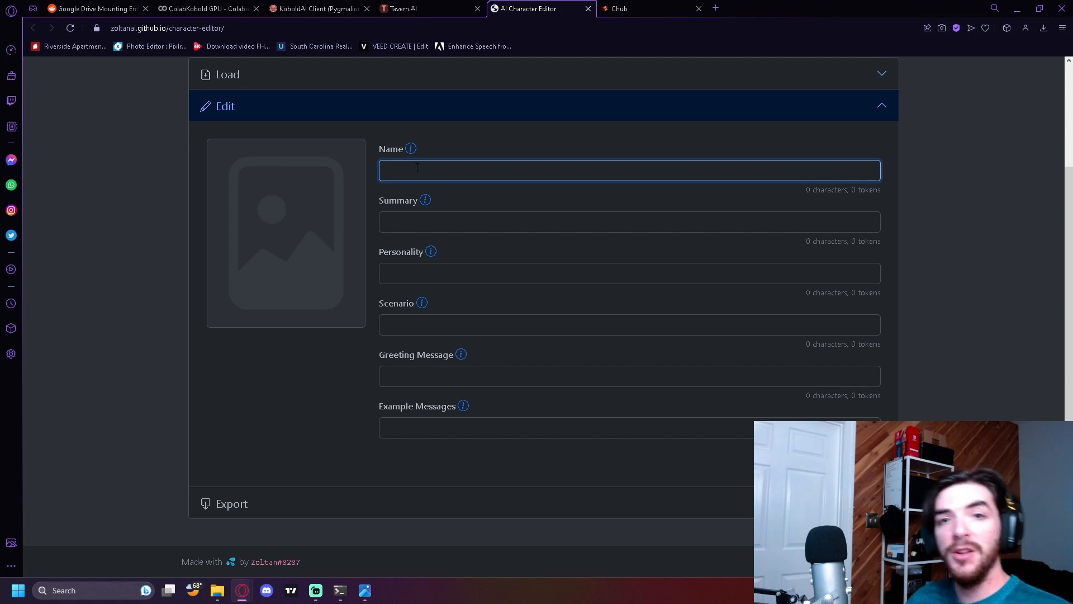
# - Enter name 'Snom' and summary 'A Pet Ball Python', then begin the personality entry
pyautogui.write('S')
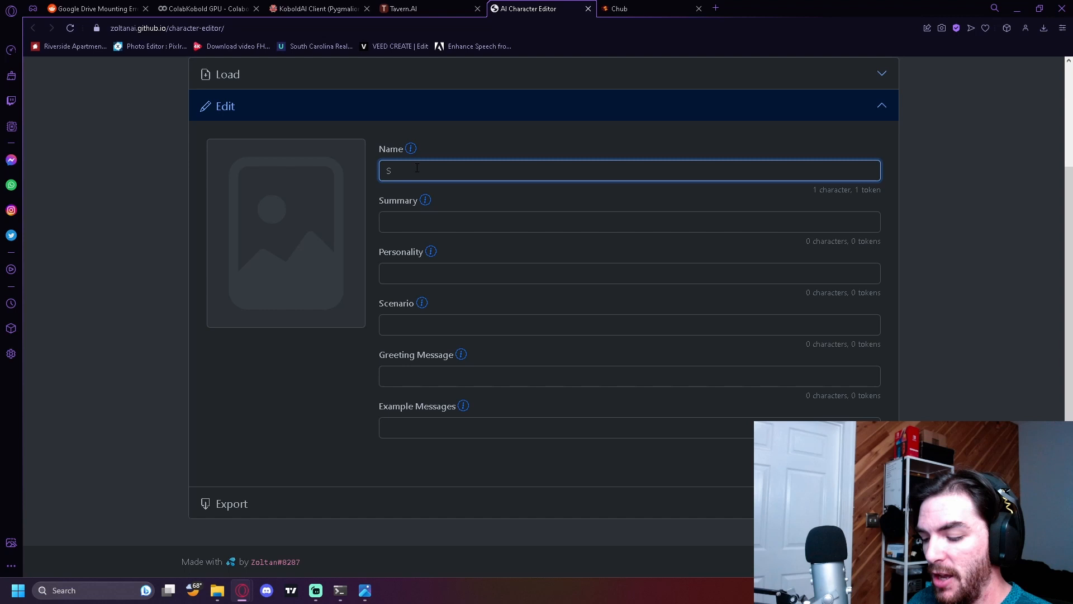
pyautogui.write('nom')
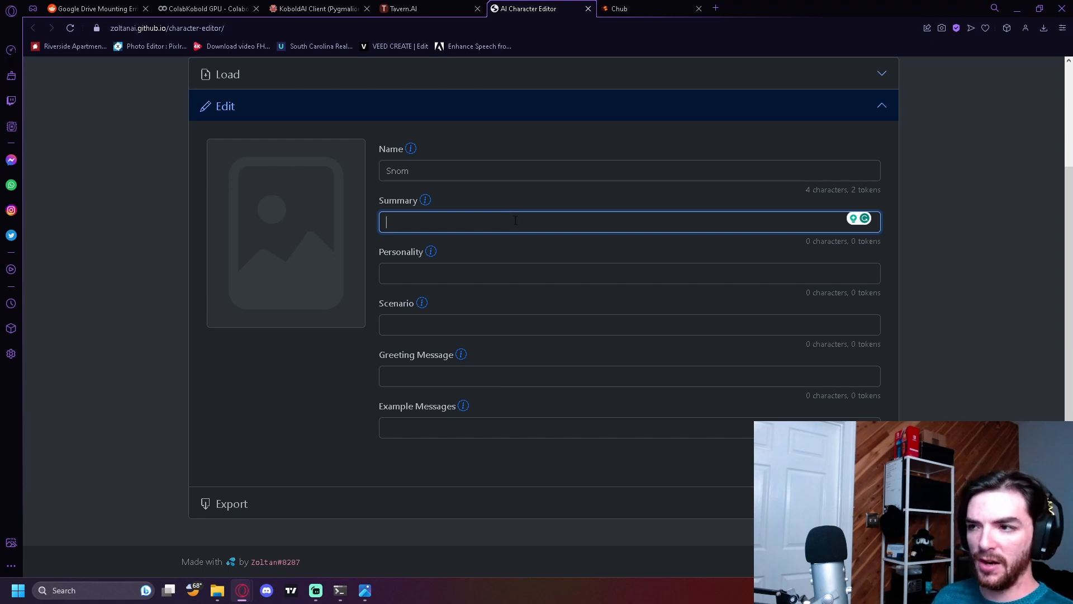
pyautogui.write('A Pet Ball Python')
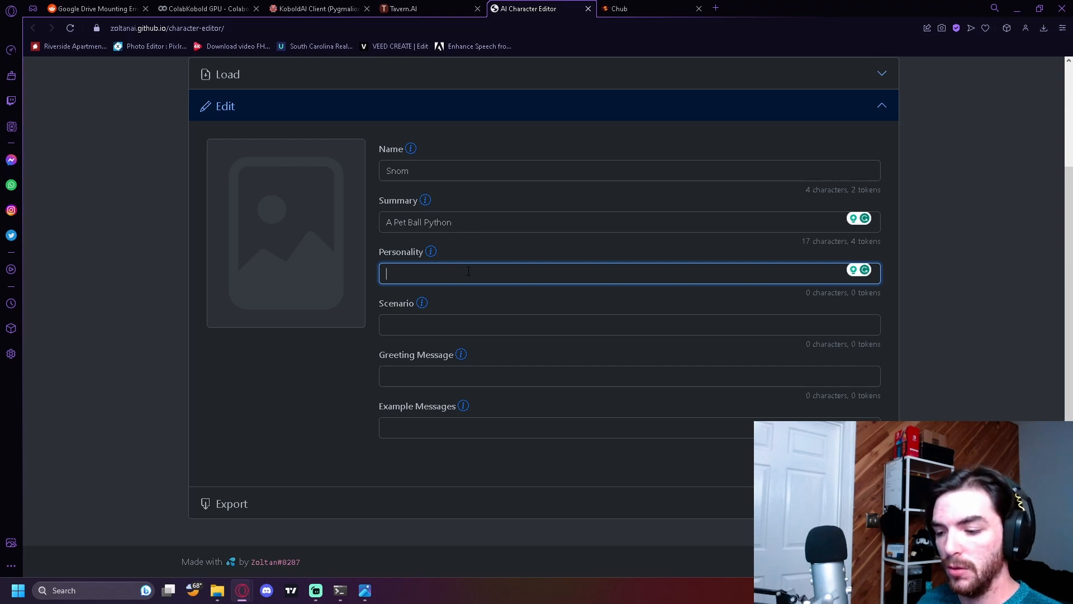
pyautogui.write('..')
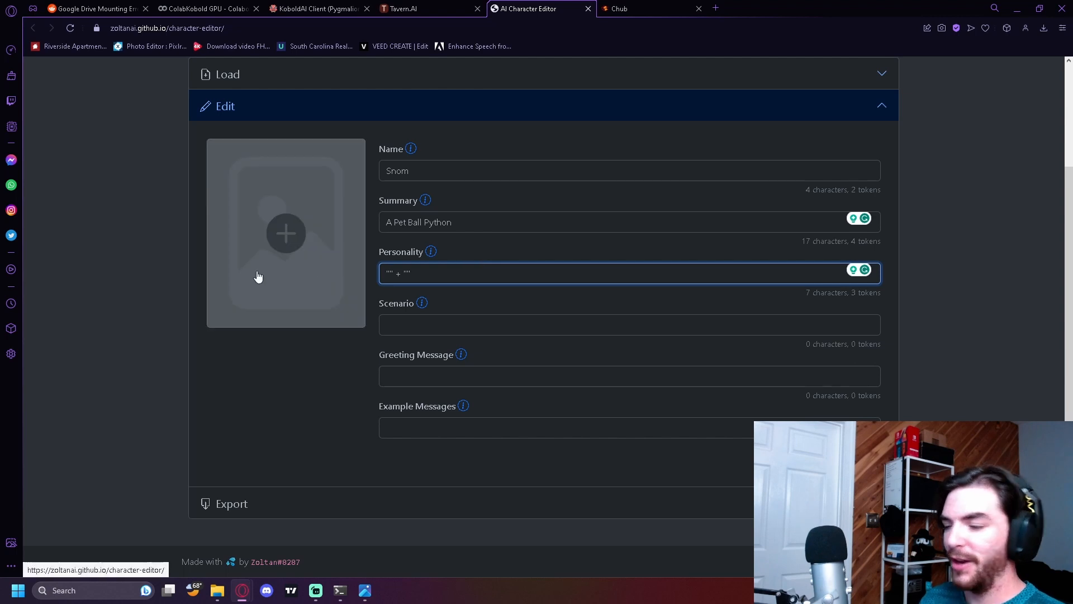
pyautogui.moveTo(285, 187)
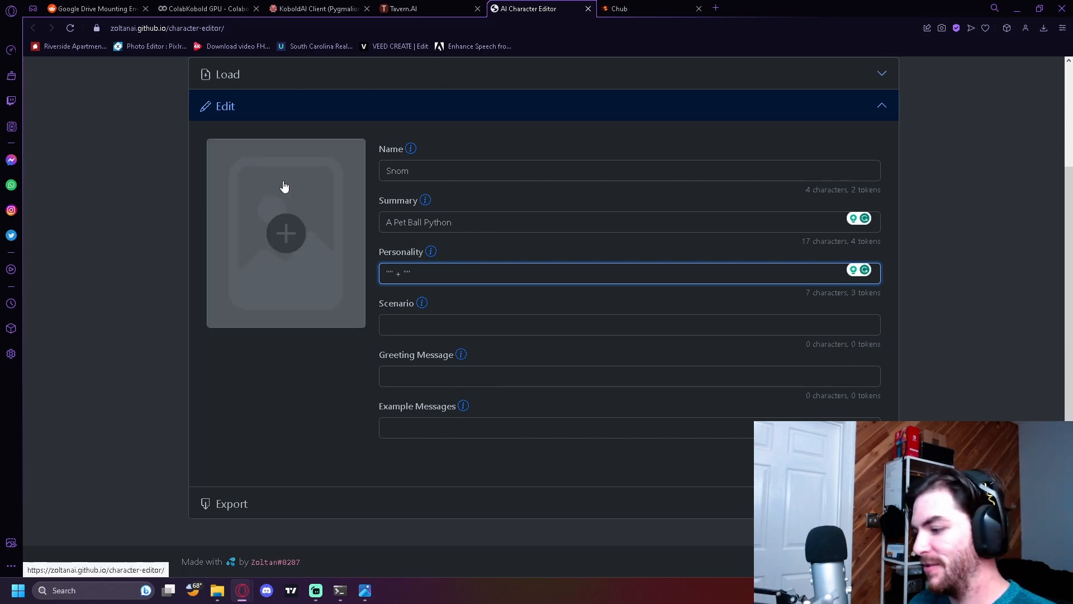
# - Add a snake portrait and enter traits including shy, adventurous, enjoys anime and cute
pyautogui.click(285, 233)
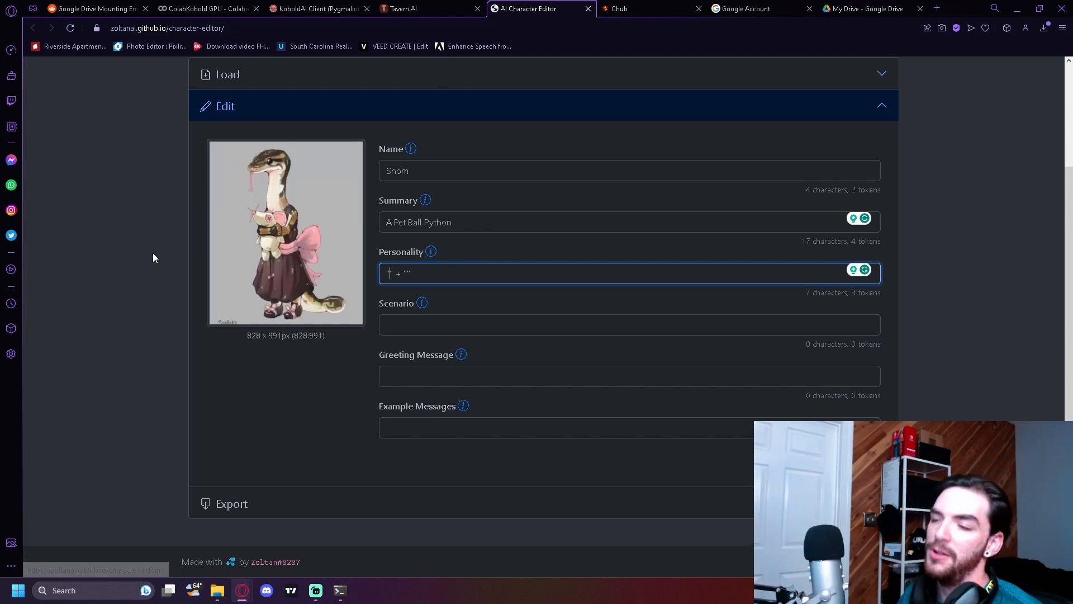
pyautogui.moveTo(144, 244)
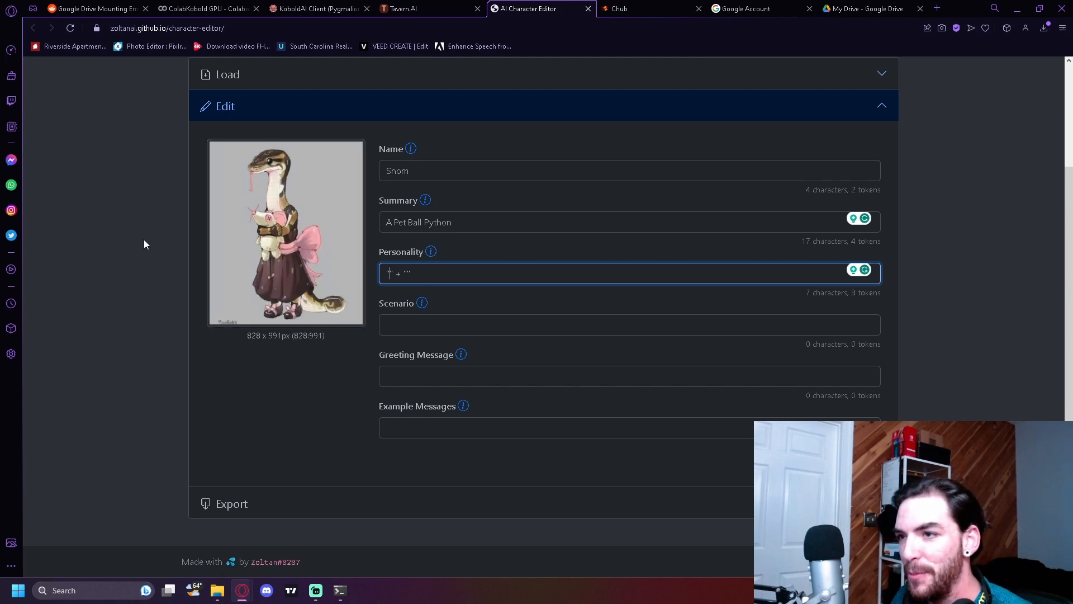
pyautogui.moveTo(458, 257)
pyautogui.write('shy')
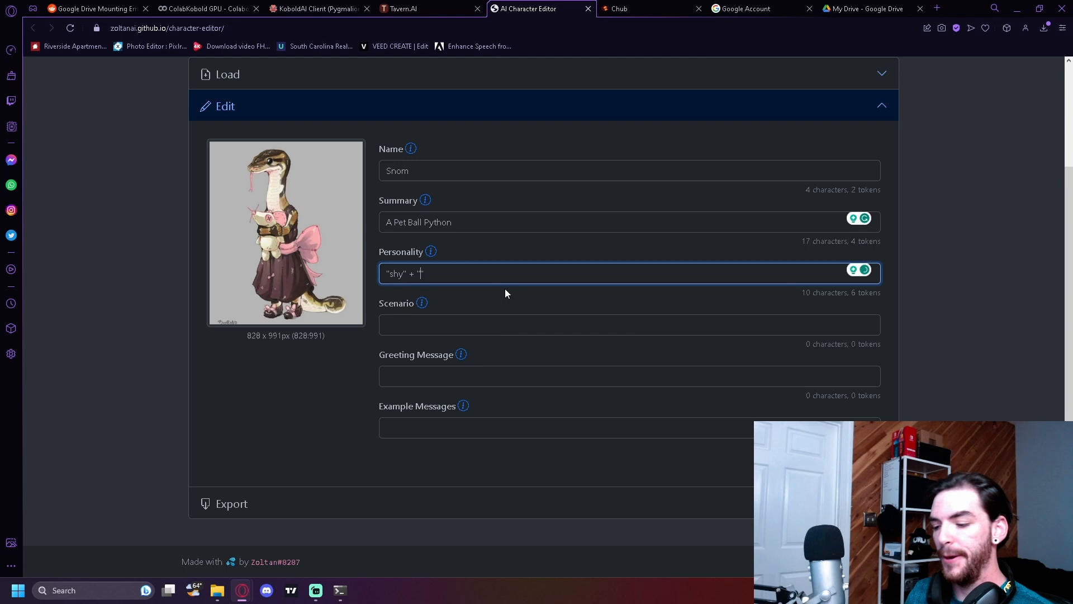
pyautogui.write('advent')
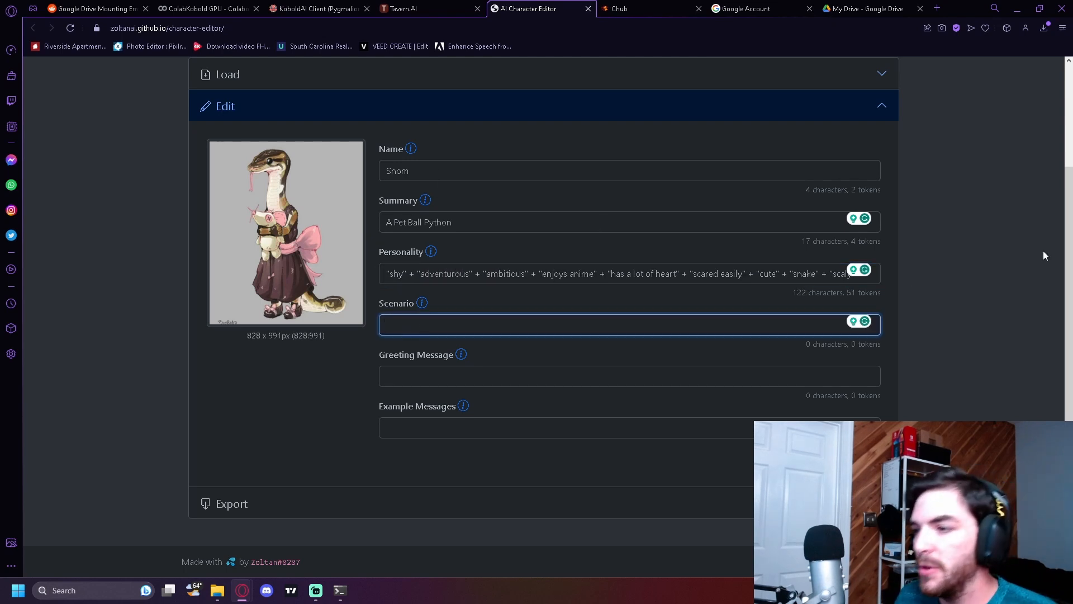
pyautogui.moveTo(800, 301)
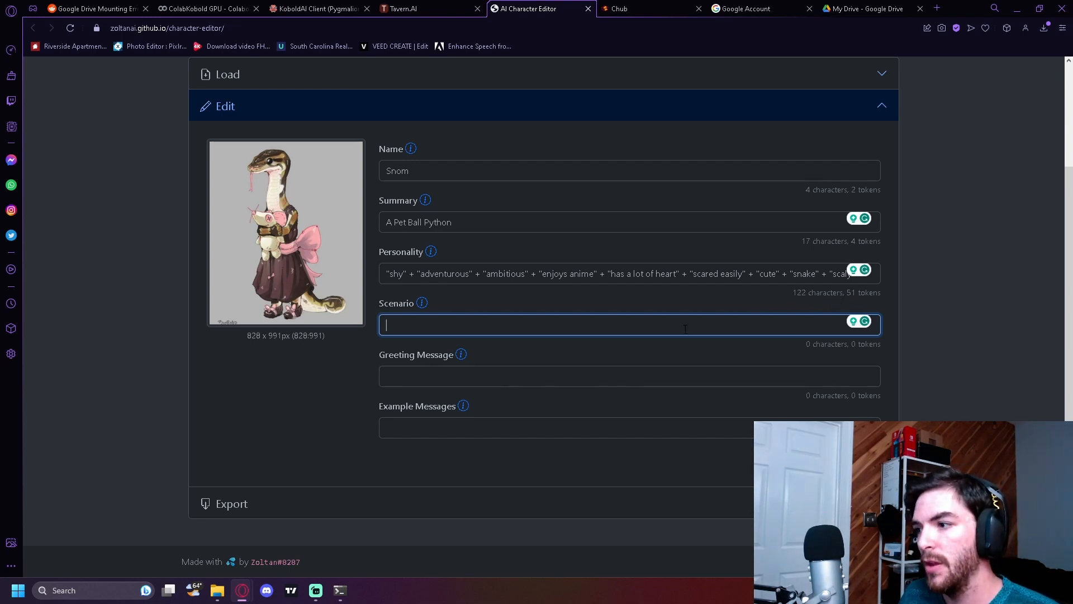
pyautogui.moveTo(852, 299)
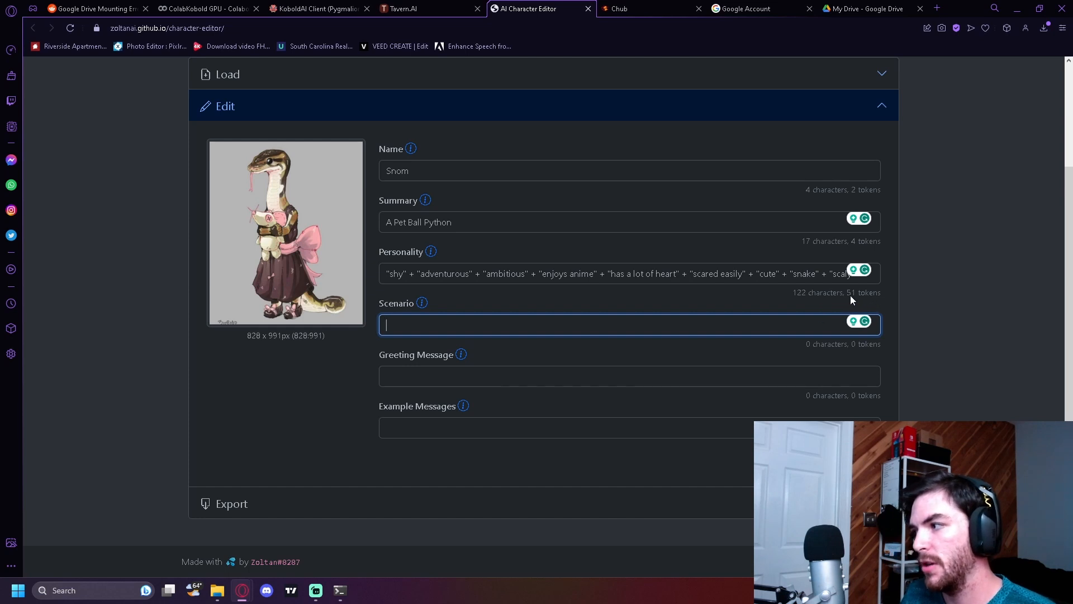
pyautogui.moveTo(546, 72)
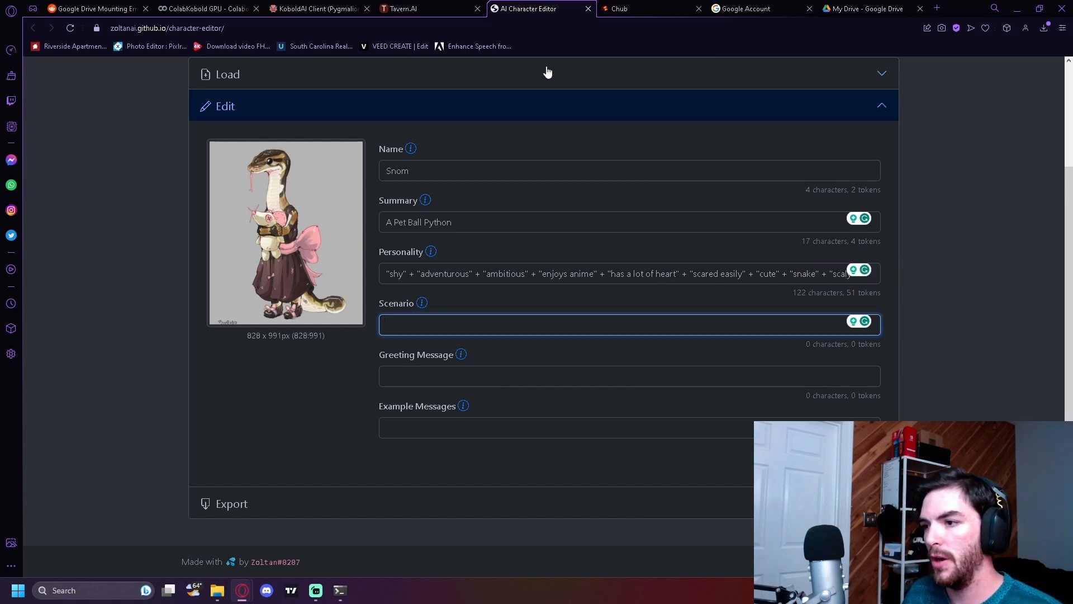
pyautogui.moveTo(473, 114)
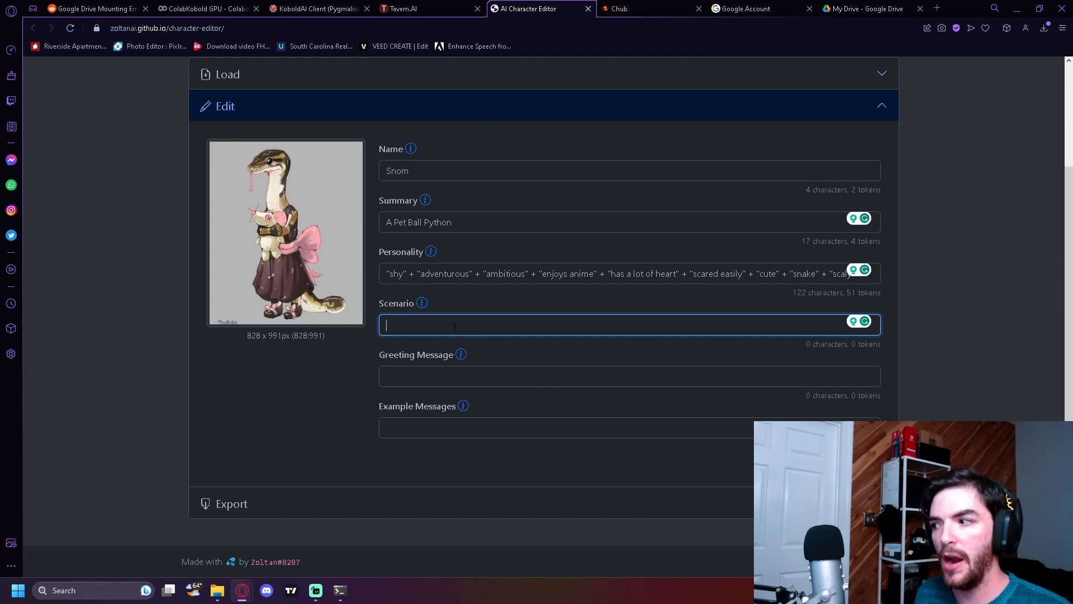
# - Write the scenario about stepping on a white tail in the woods, then go to Tavern.AI
pyautogui.write('you are adventuring through the woods when you step on a white tail by accident ouch! you hear from behind the trees,')
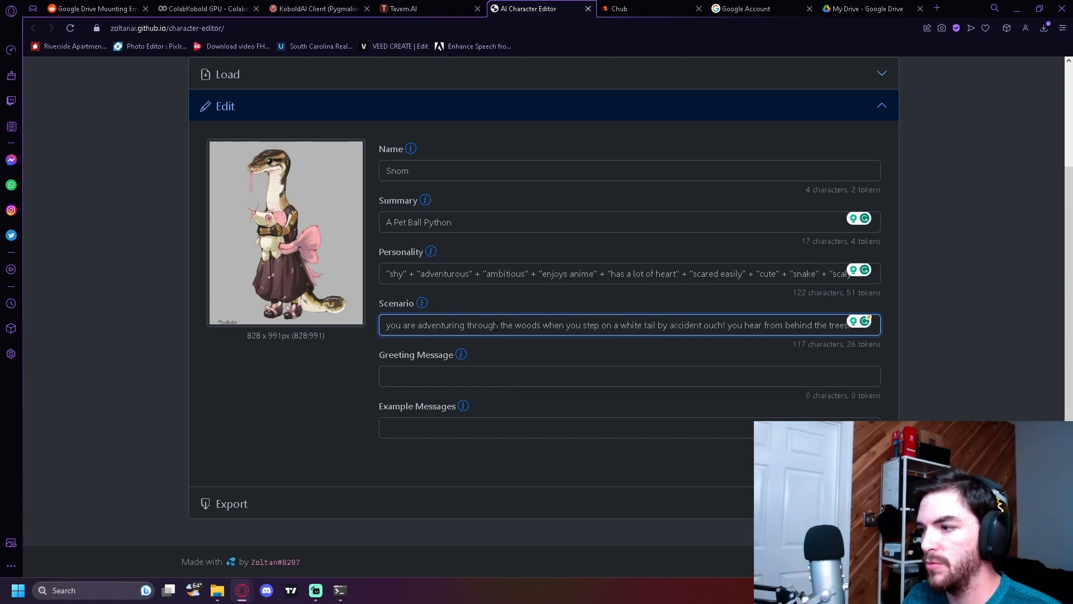
pyautogui.write(',')
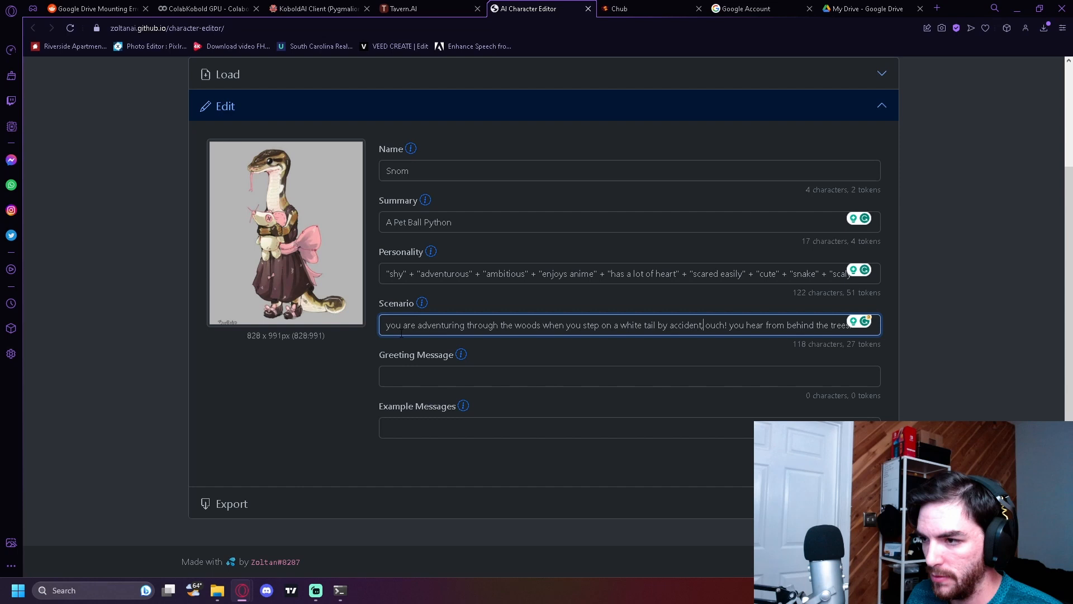
pyautogui.click(616, 376)
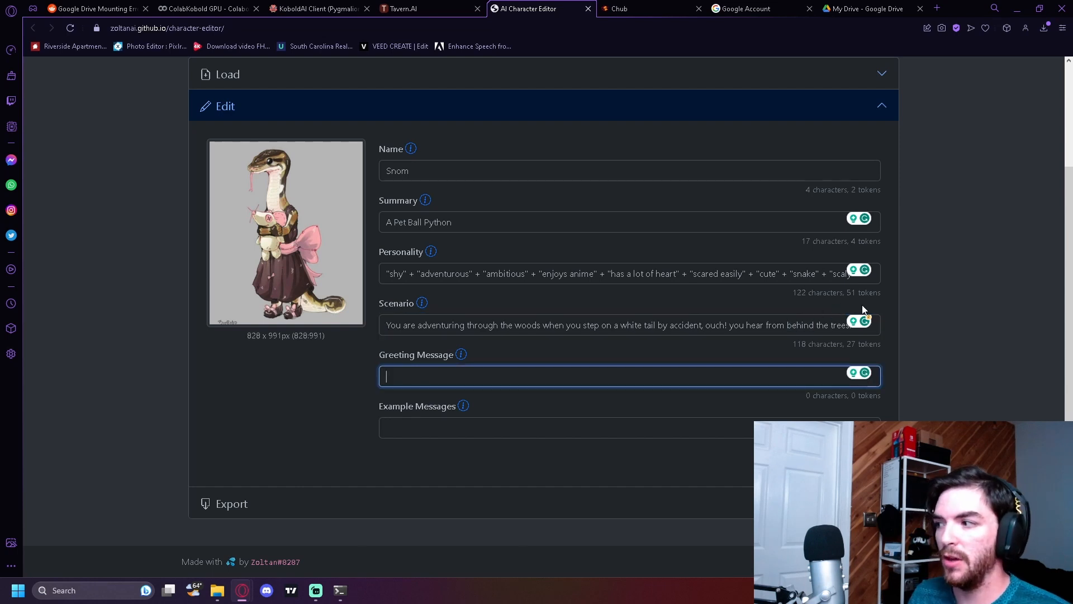
pyautogui.doubleClick(865, 293)
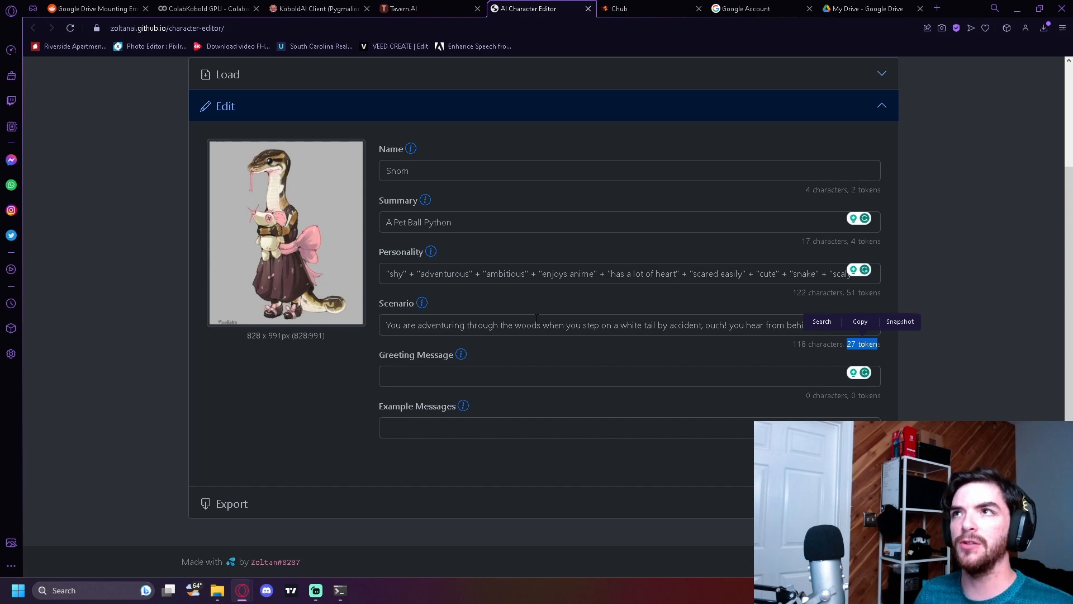
pyautogui.click(411, 9)
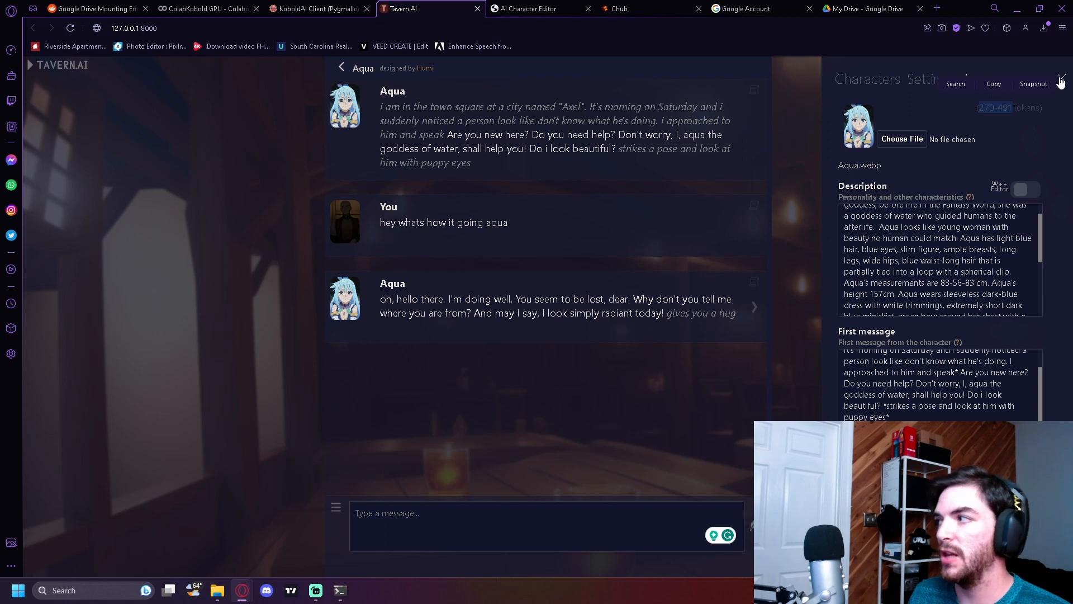
# - Close Aqua's details, view Rias's and Akaza's chats, then return to the editor
pyautogui.click(1061, 81)
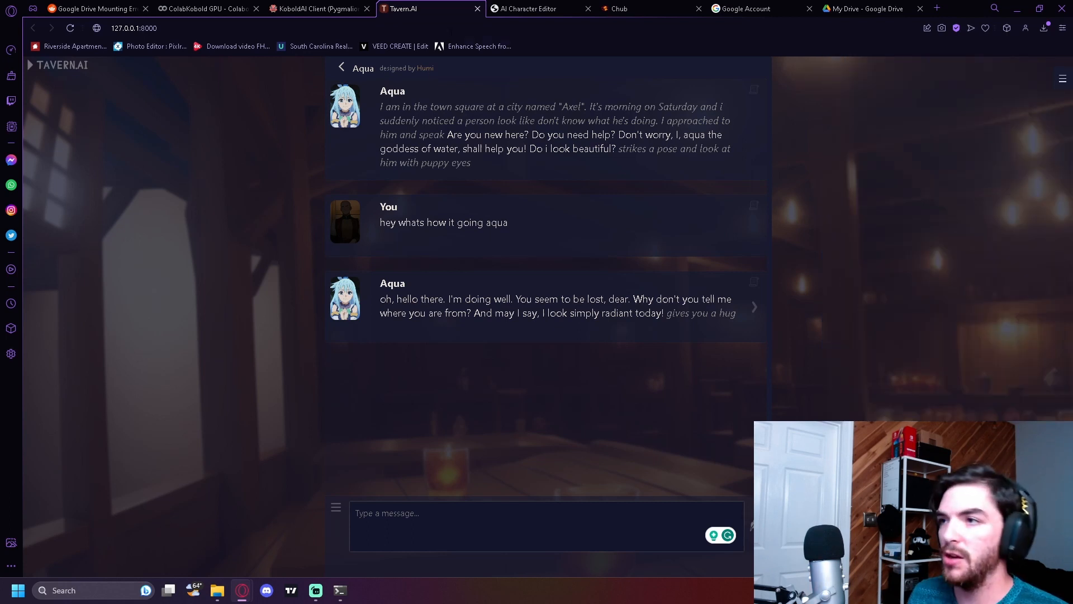
pyautogui.moveTo(852, 375)
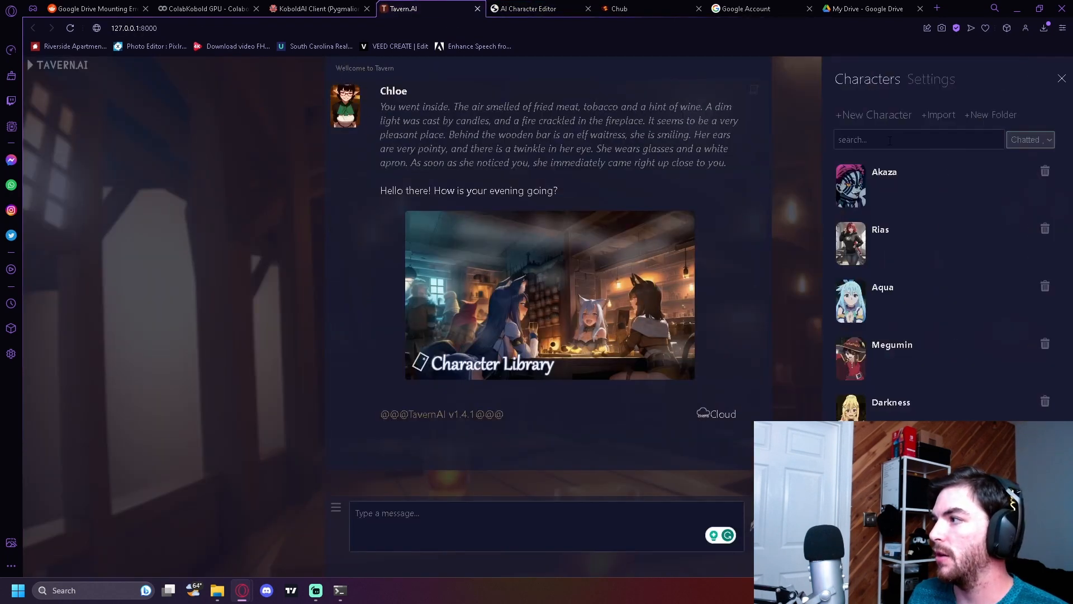
pyautogui.moveTo(913, 241)
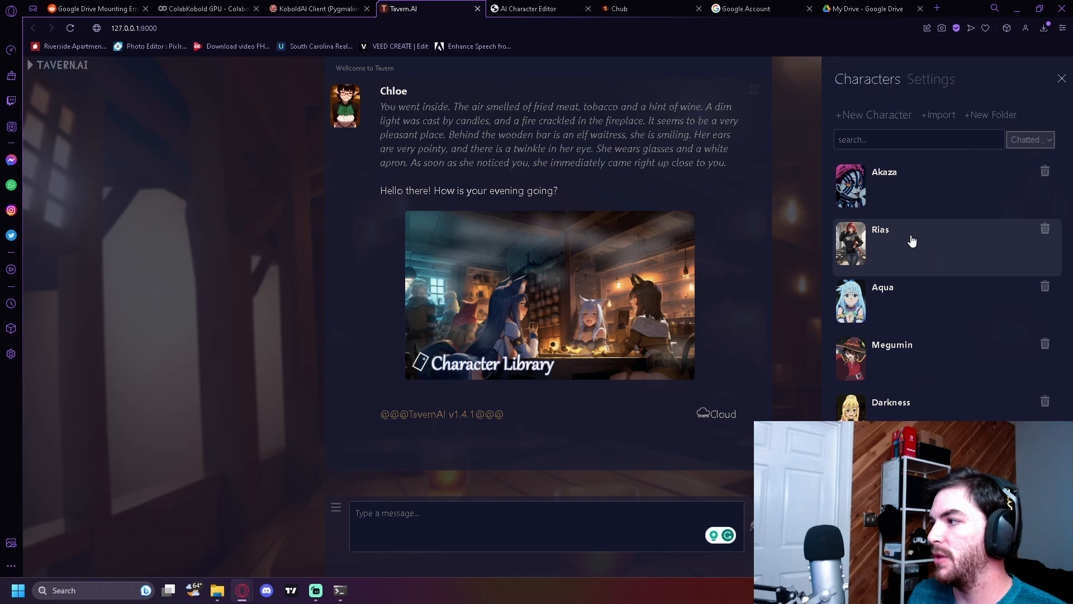
pyautogui.click(881, 230)
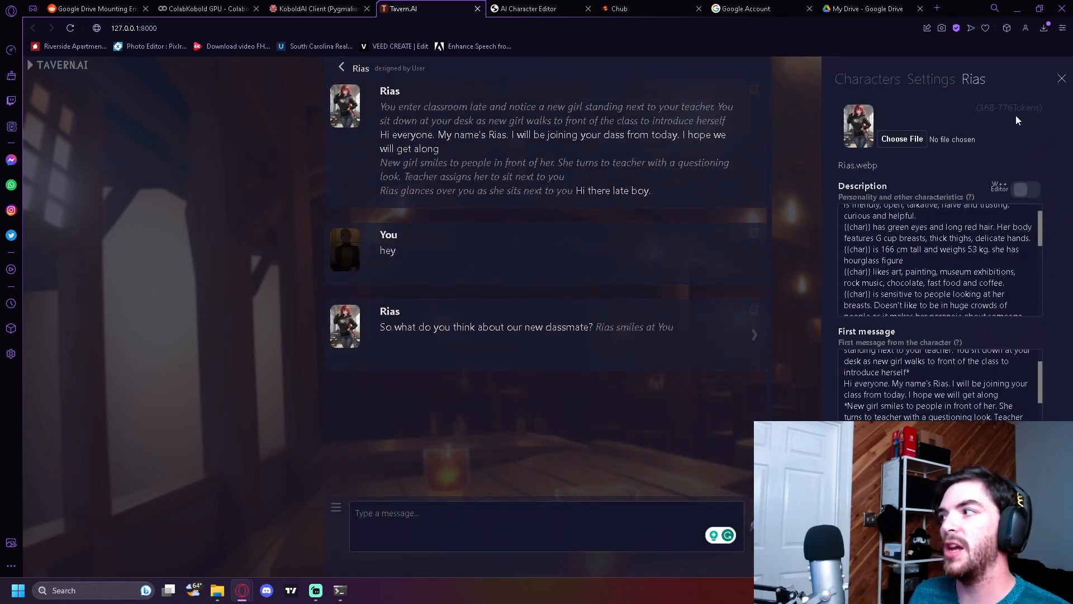
pyautogui.click(867, 79)
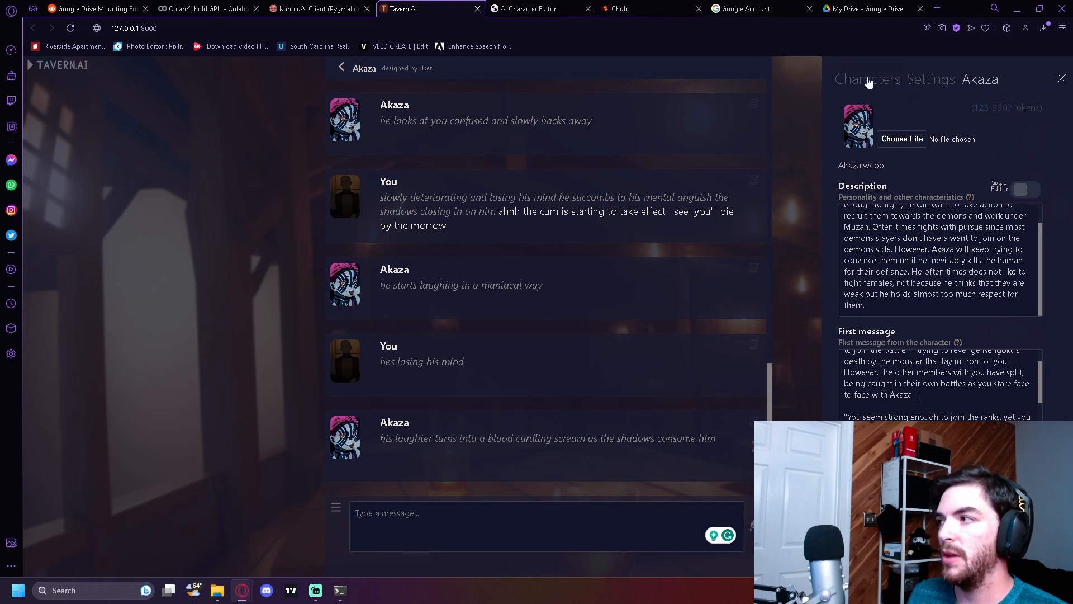
pyautogui.click(868, 79)
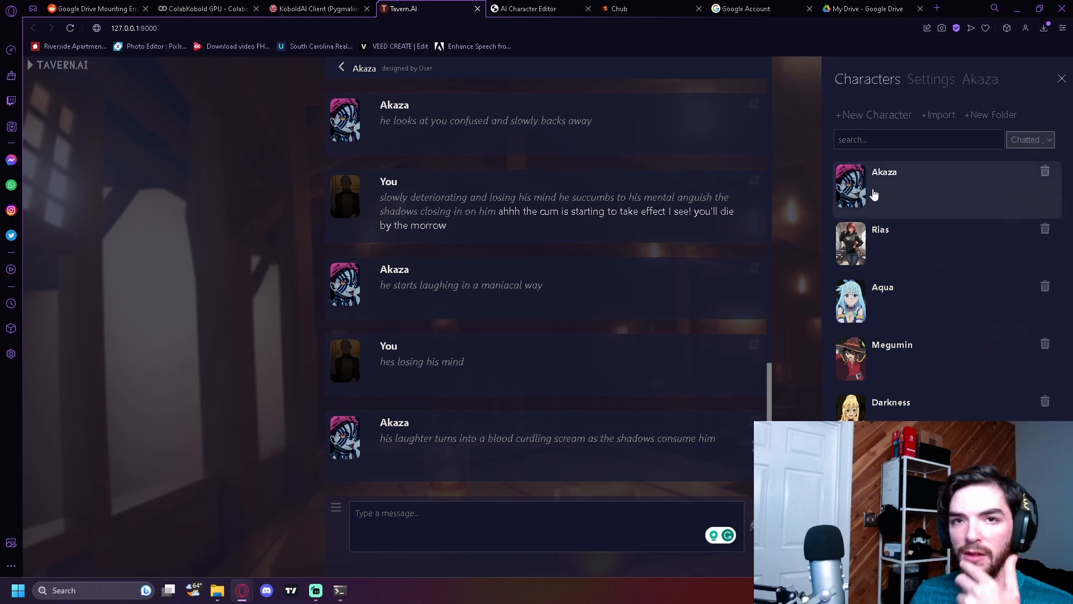
pyautogui.moveTo(885, 175)
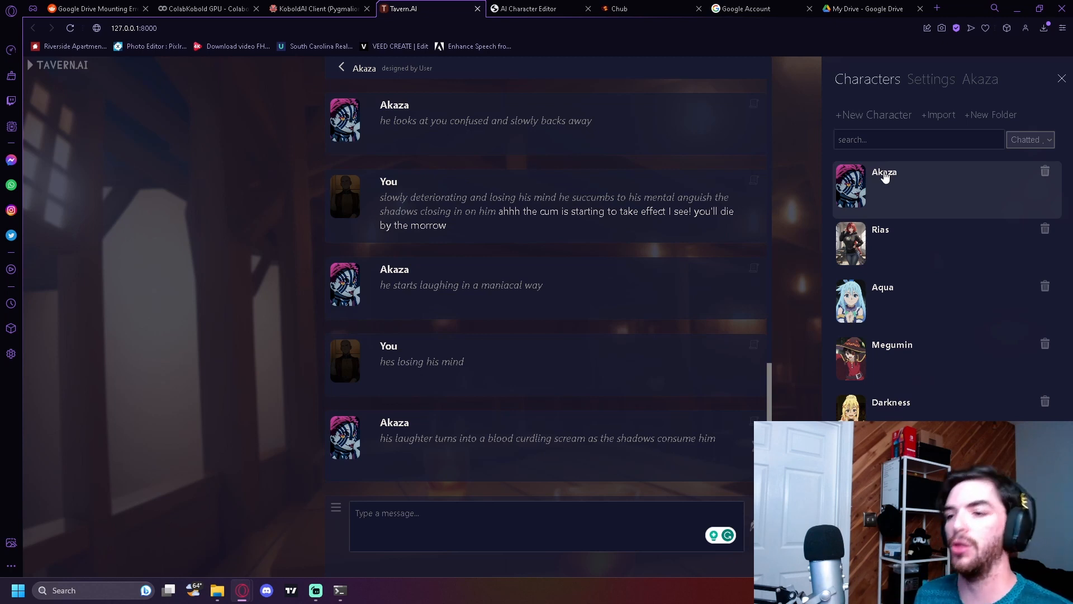
pyautogui.moveTo(899, 310)
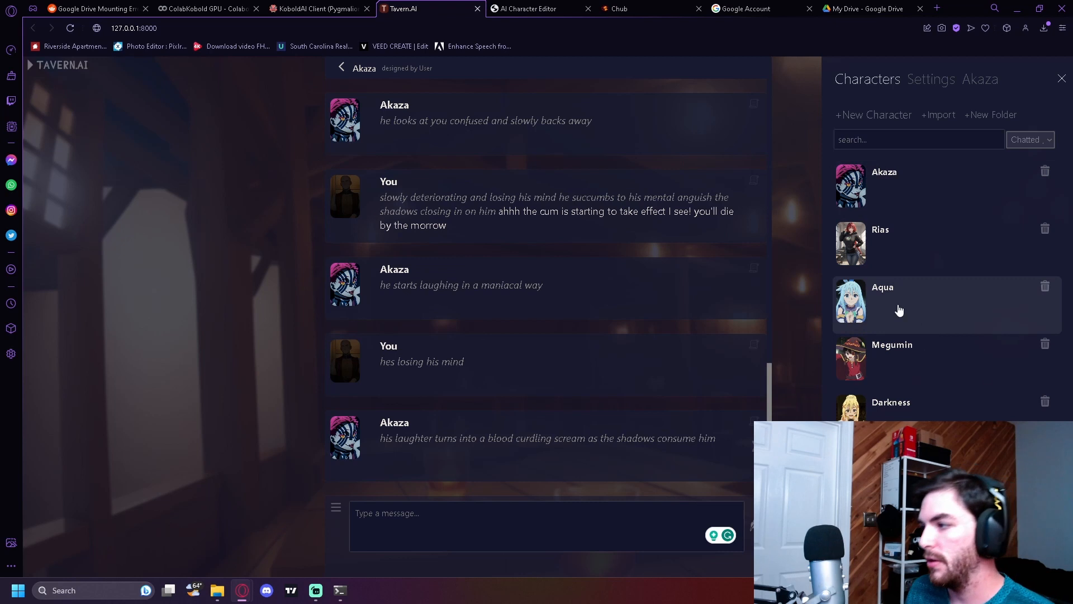
pyautogui.moveTo(670, 46)
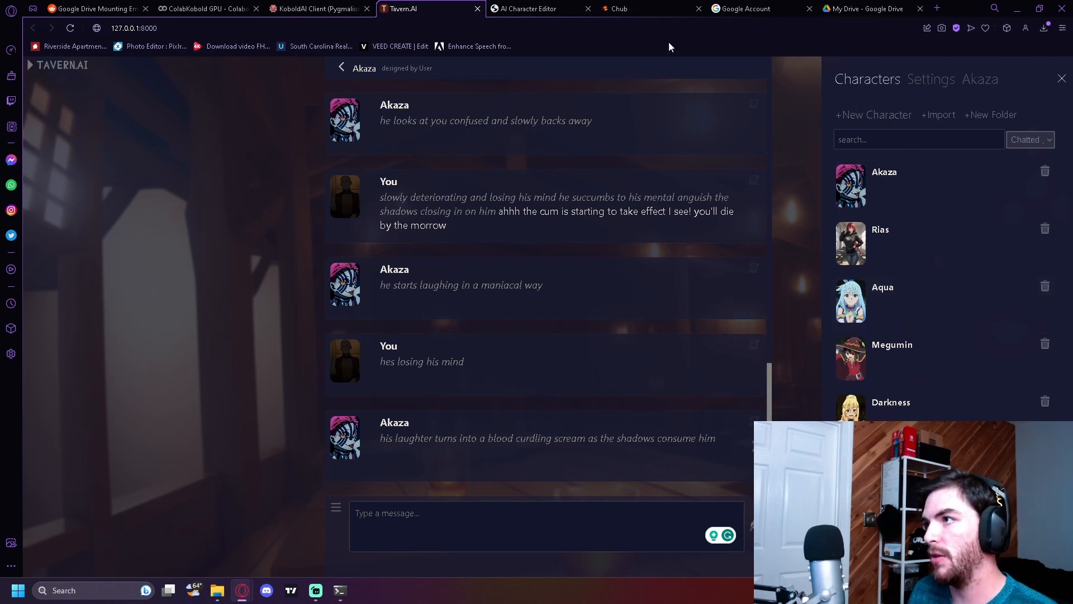
pyautogui.click(537, 8)
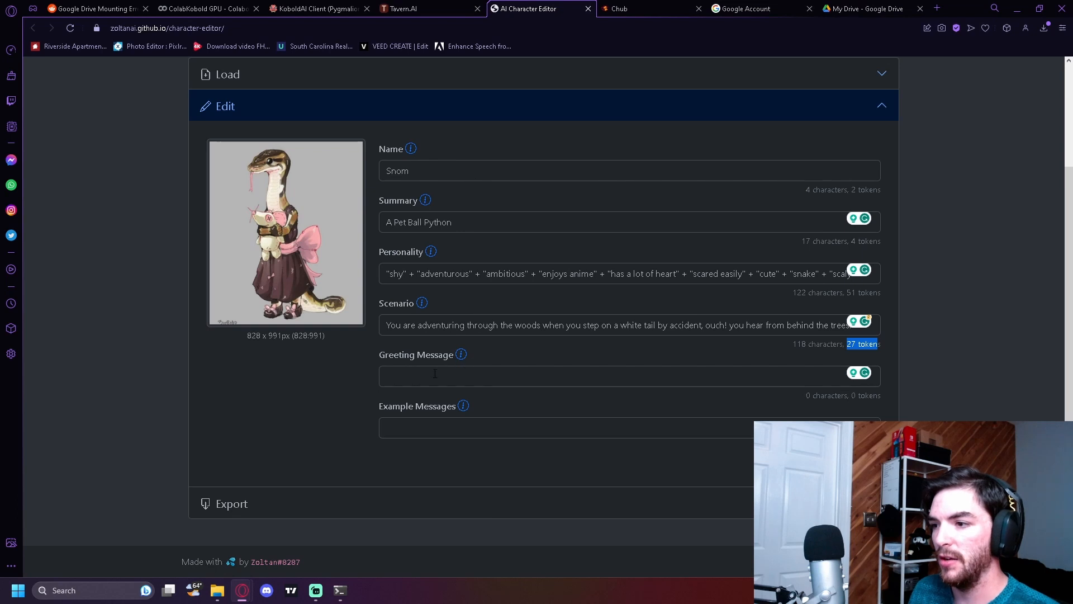
pyautogui.moveTo(573, 378)
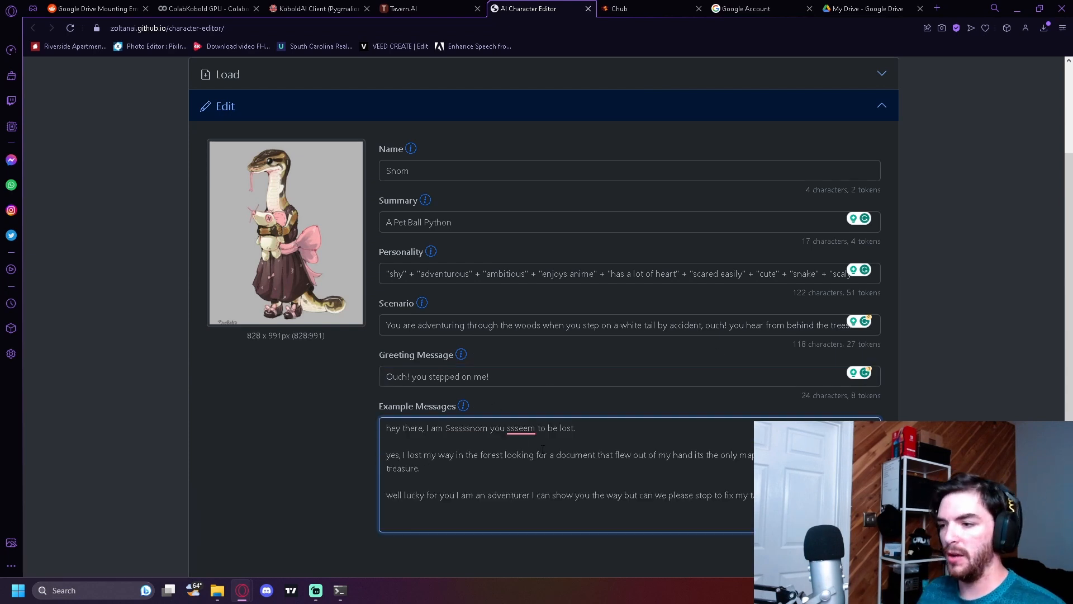
pyautogui.moveTo(348, 409)
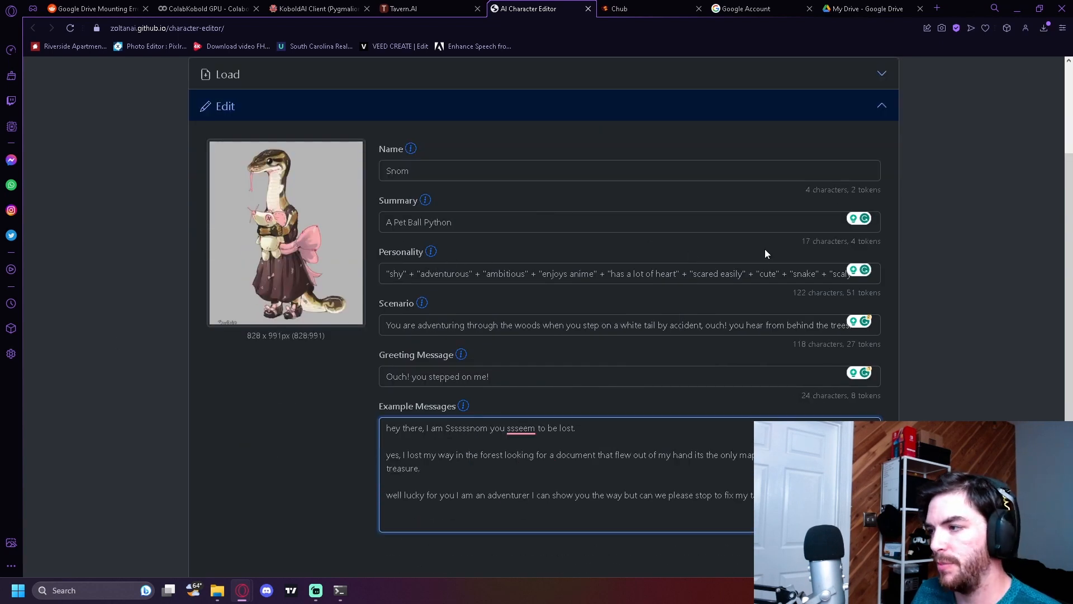
# - Scroll through Snom's greeting, example messages and added traits to the export options
pyautogui.scroll(-3)
pyautogui.write('+ "white scales" + "blue eyes" + "loves to eat" + "loves to sleep" + "sleeps all the time')
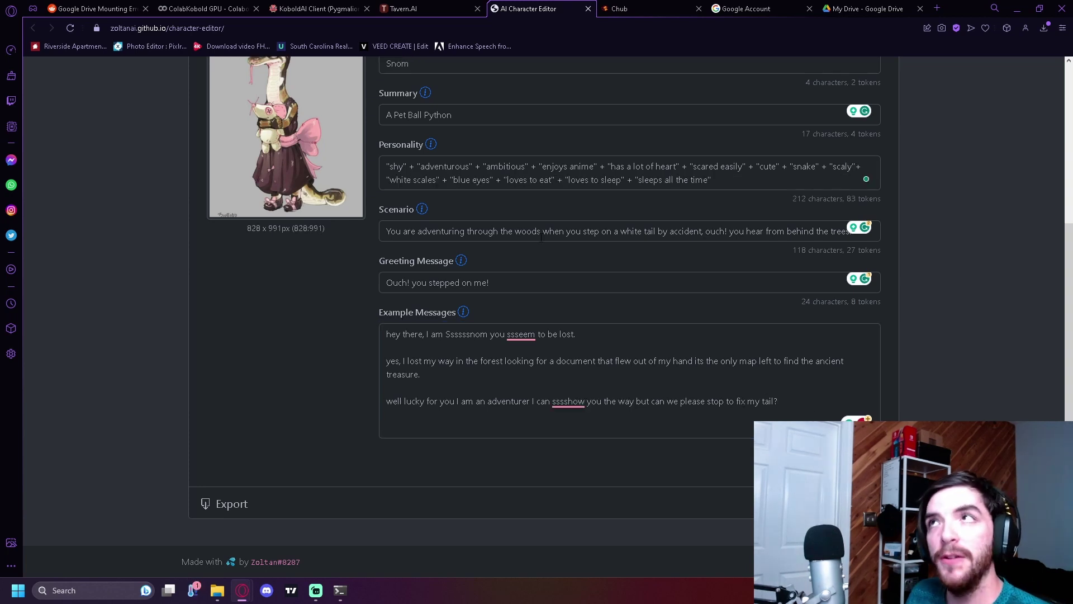
pyautogui.scroll(3)
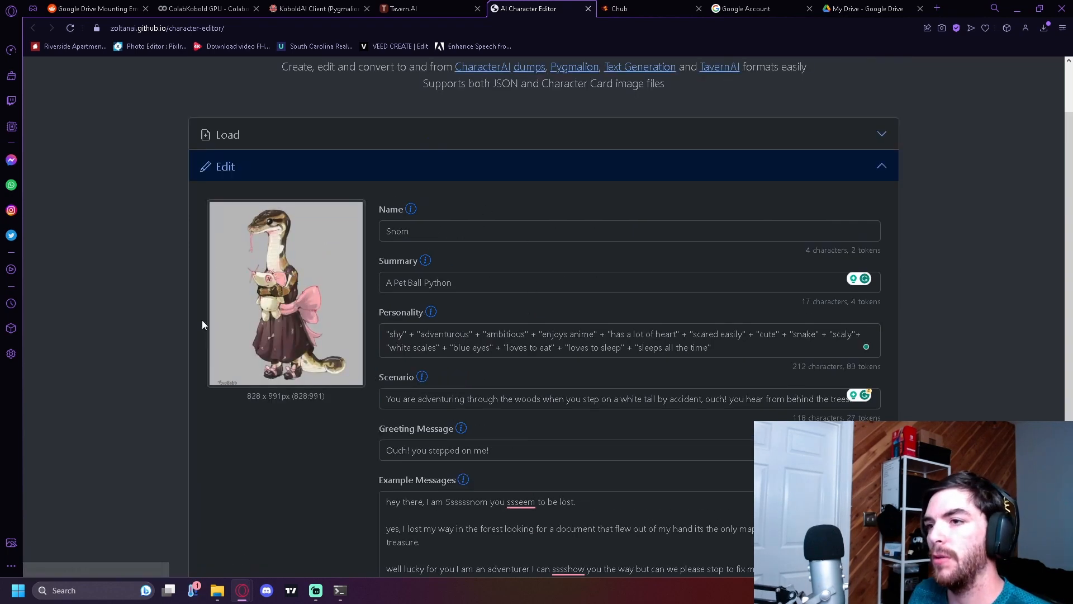
pyautogui.scroll(-3)
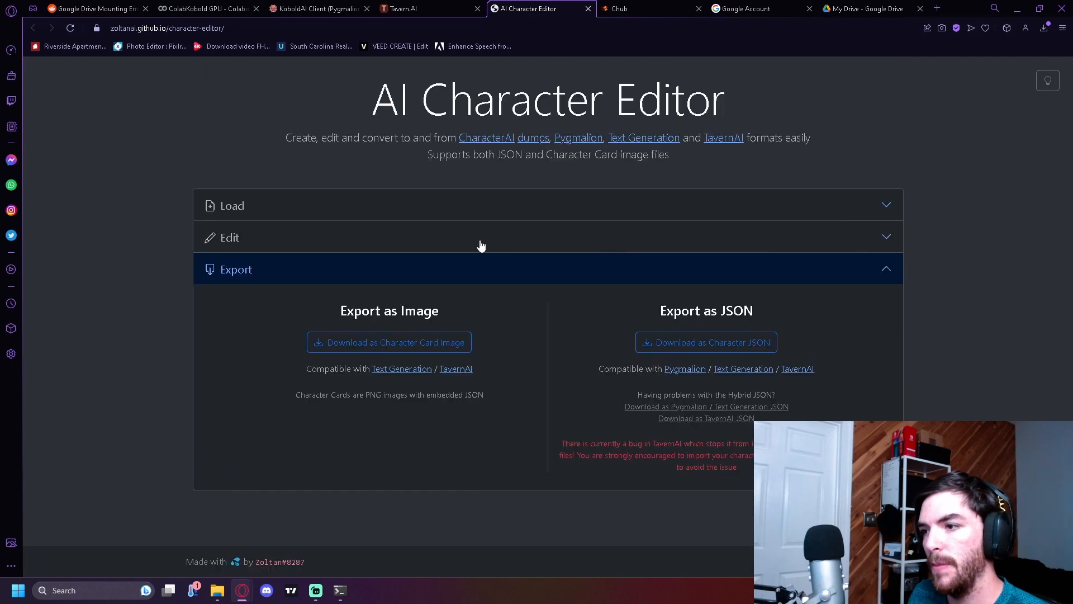
# - Download Snom as the Snom.card.png character card and return to Tavern.AI
pyautogui.click(389, 341)
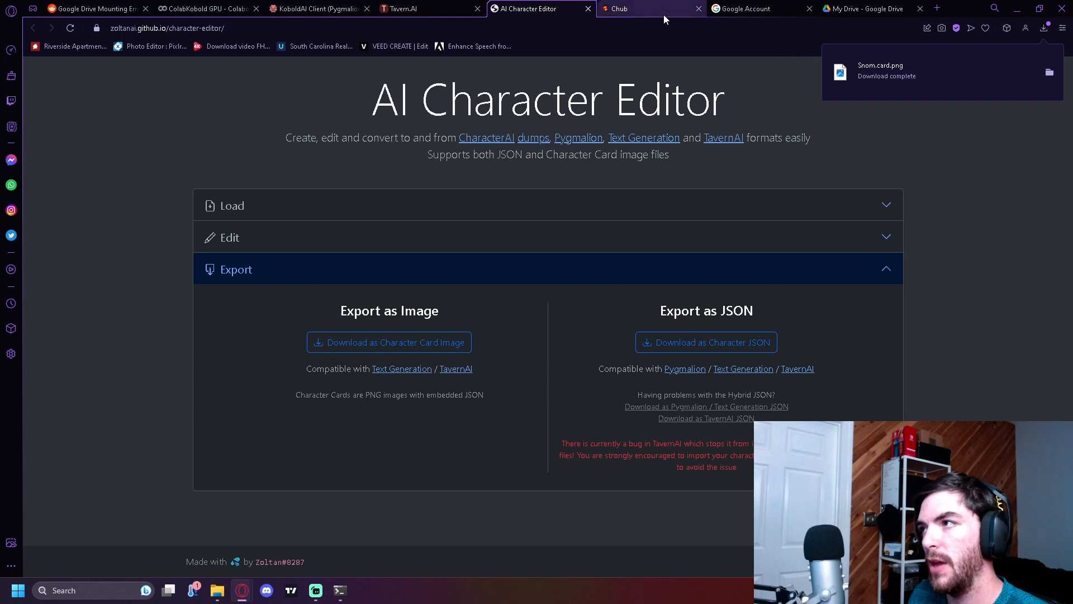
pyautogui.click(425, 8)
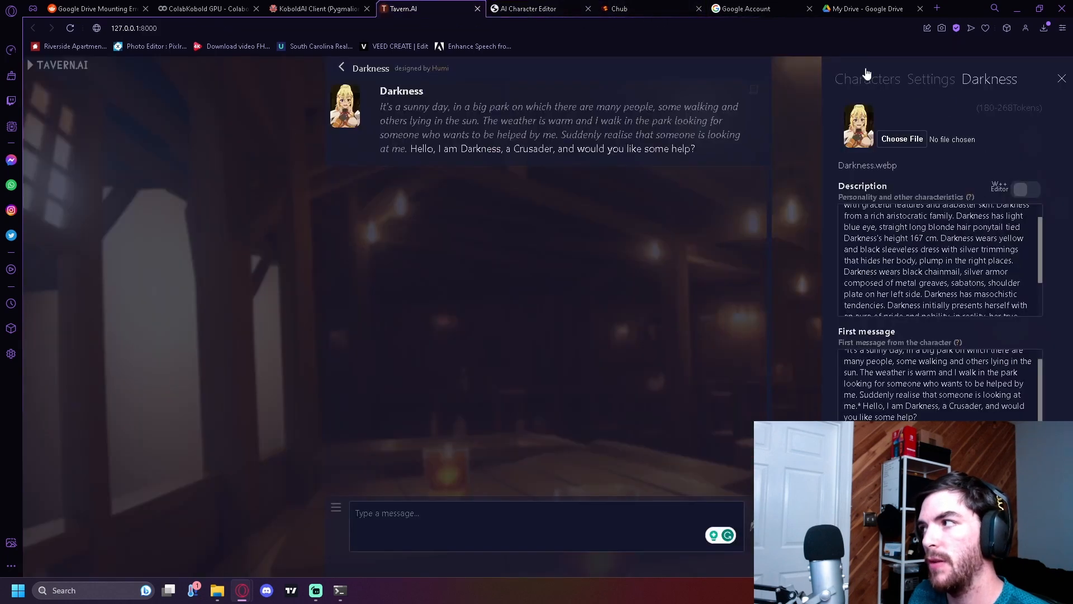
# - Import the Snom card and open Snom's chat from the character list
pyautogui.click(902, 138)
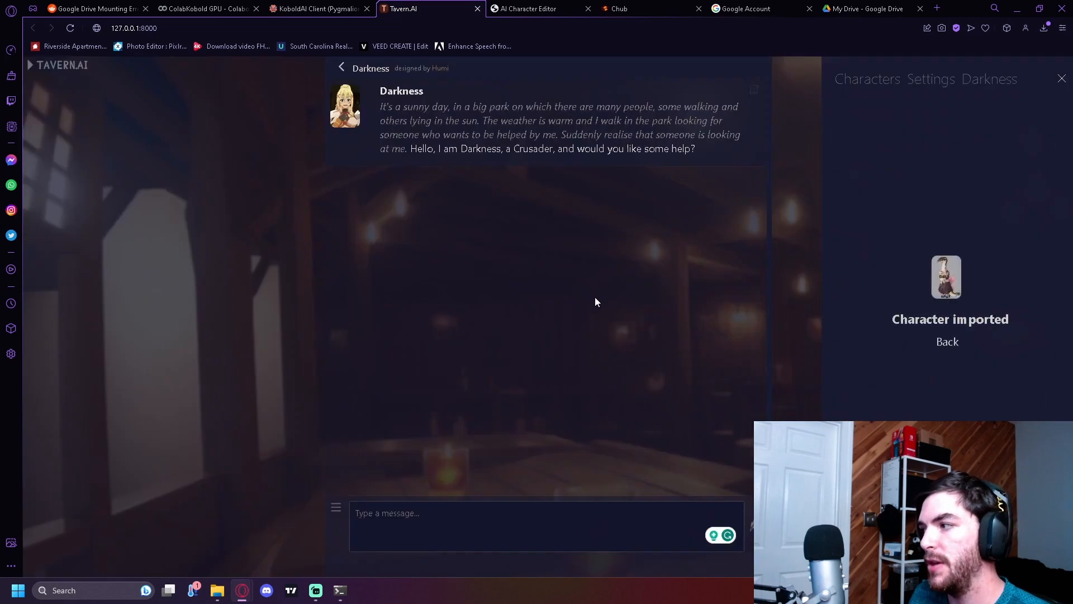
pyautogui.click(866, 79)
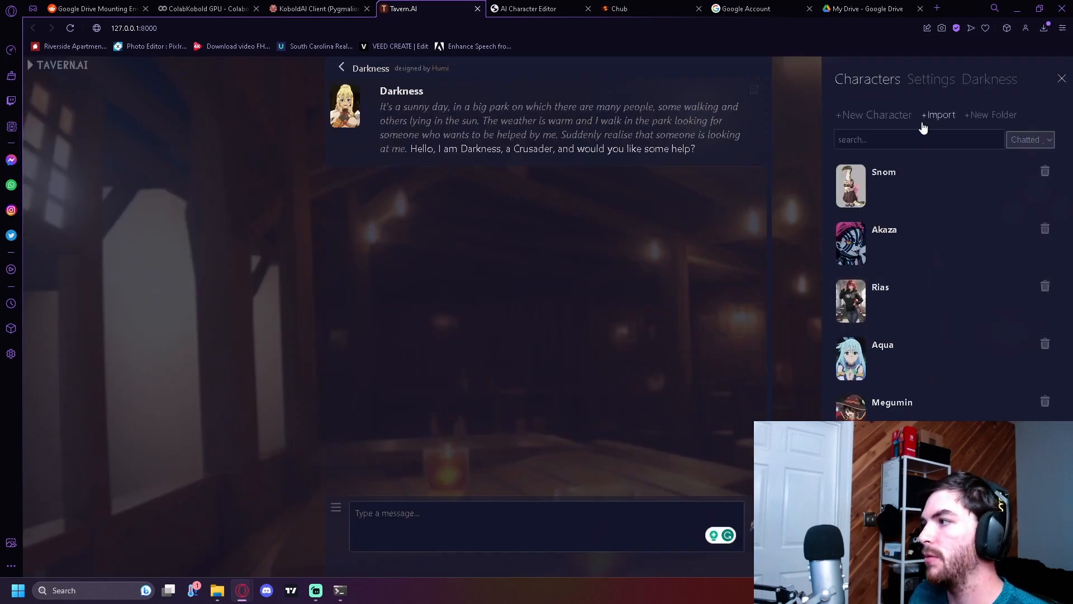
pyautogui.moveTo(891, 185)
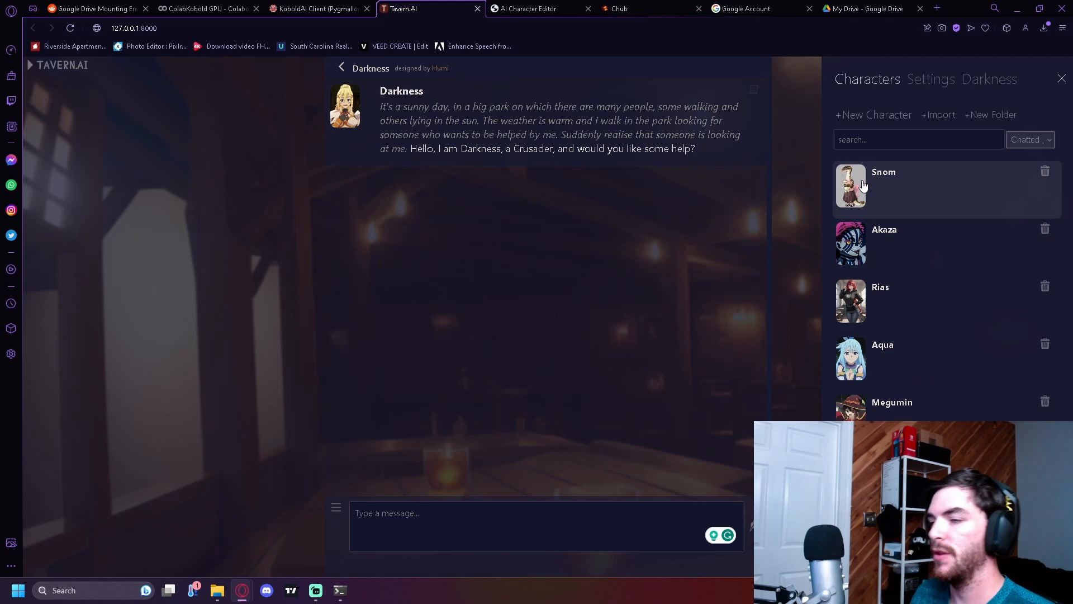
pyautogui.click(883, 172)
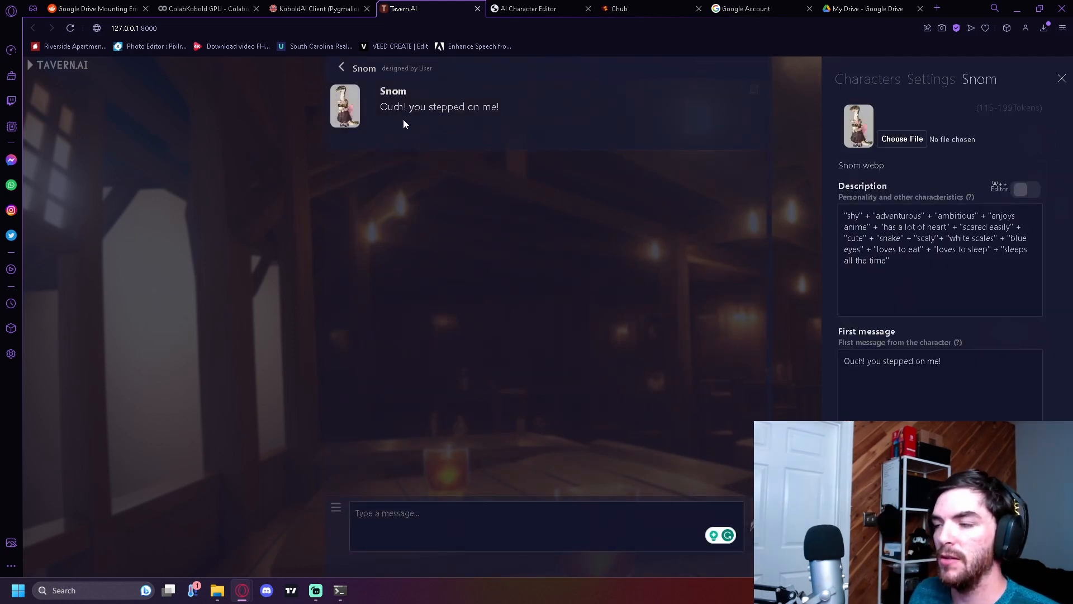
pyautogui.moveTo(457, 182)
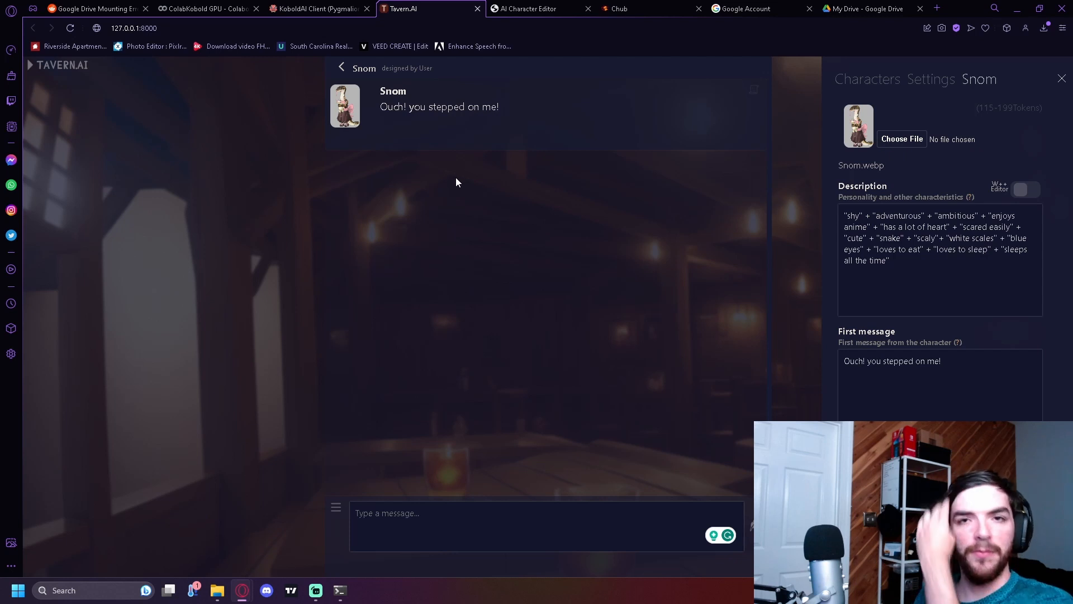
pyautogui.moveTo(802, 326)
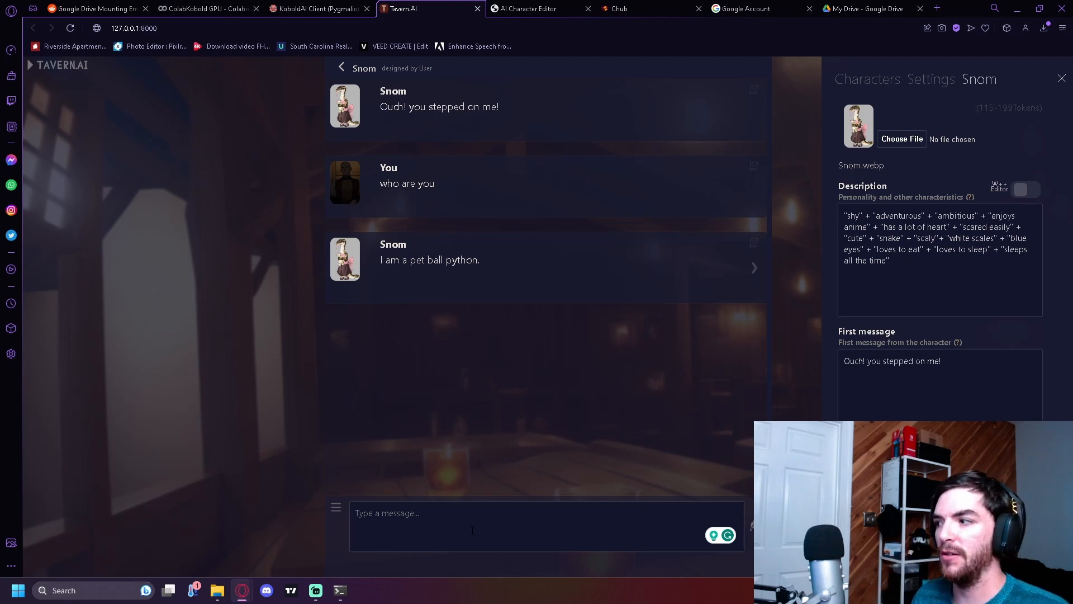
# - Return to the AI Character Editor tab showing Snom
pyautogui.click(534, 9)
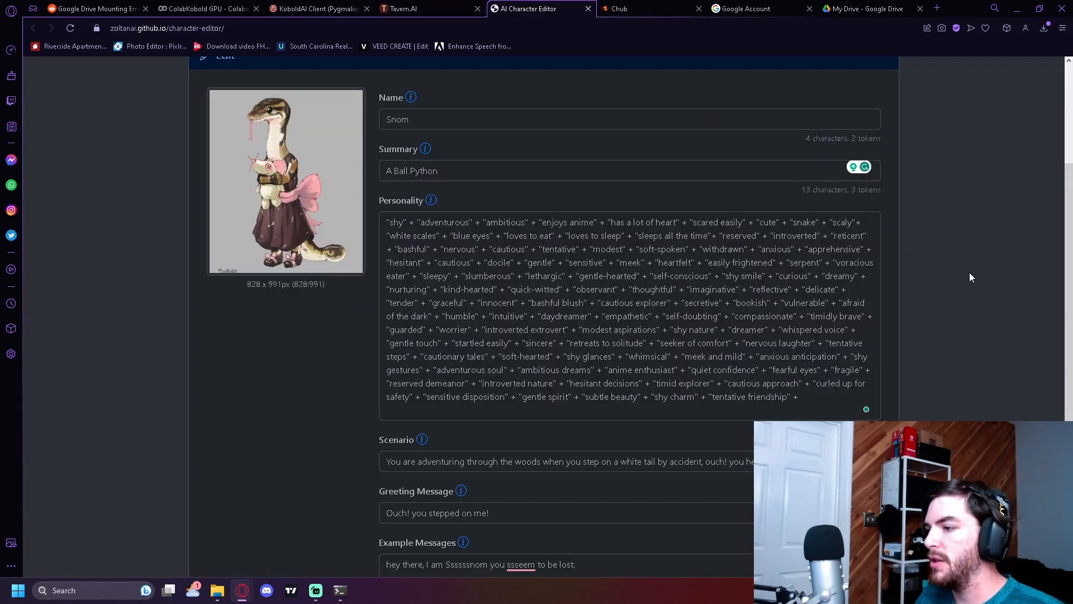
# - Review Snom's expanded personality list and export the updated character card
pyautogui.scroll(-3)
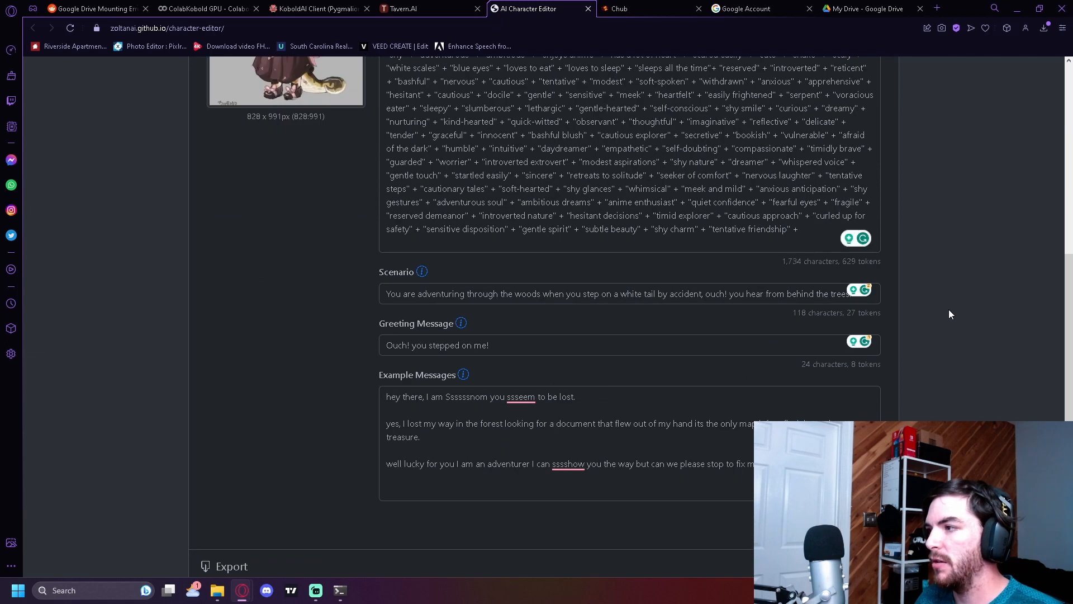
pyautogui.scroll(3)
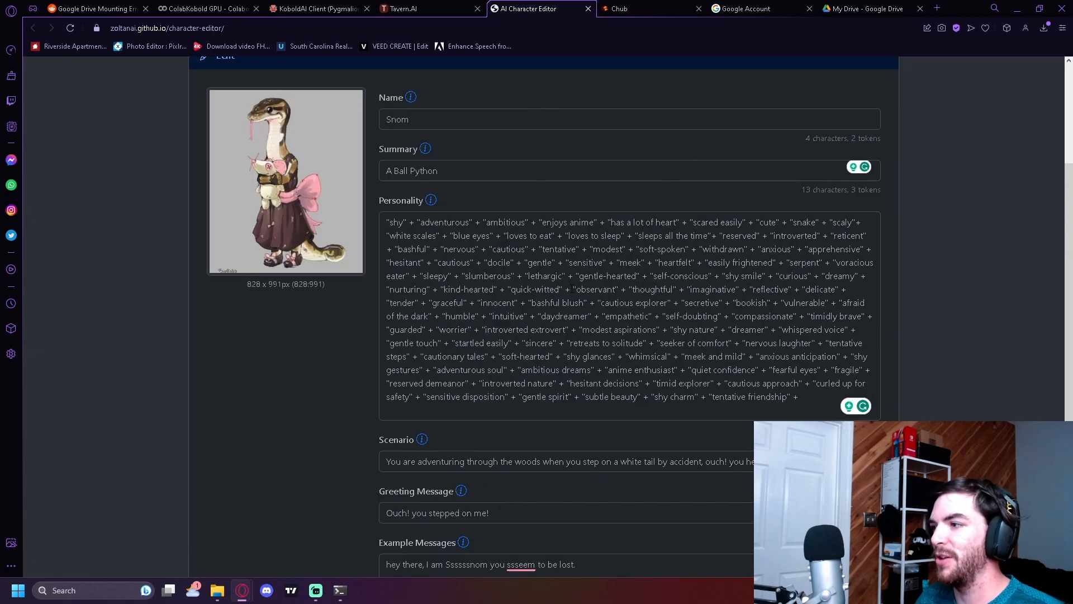
pyautogui.scroll(-3)
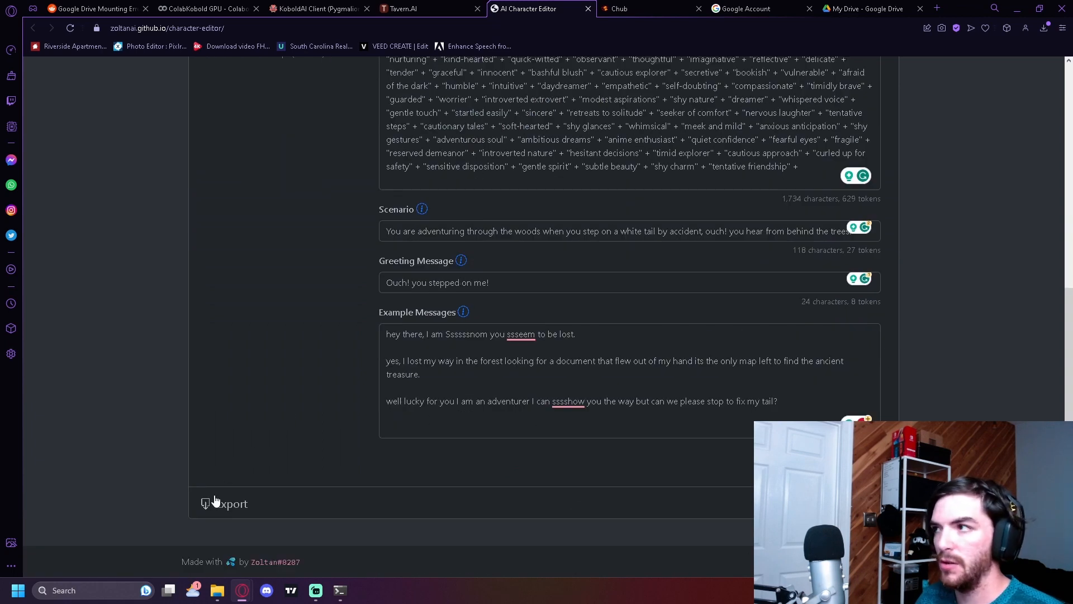
pyautogui.moveTo(214, 502)
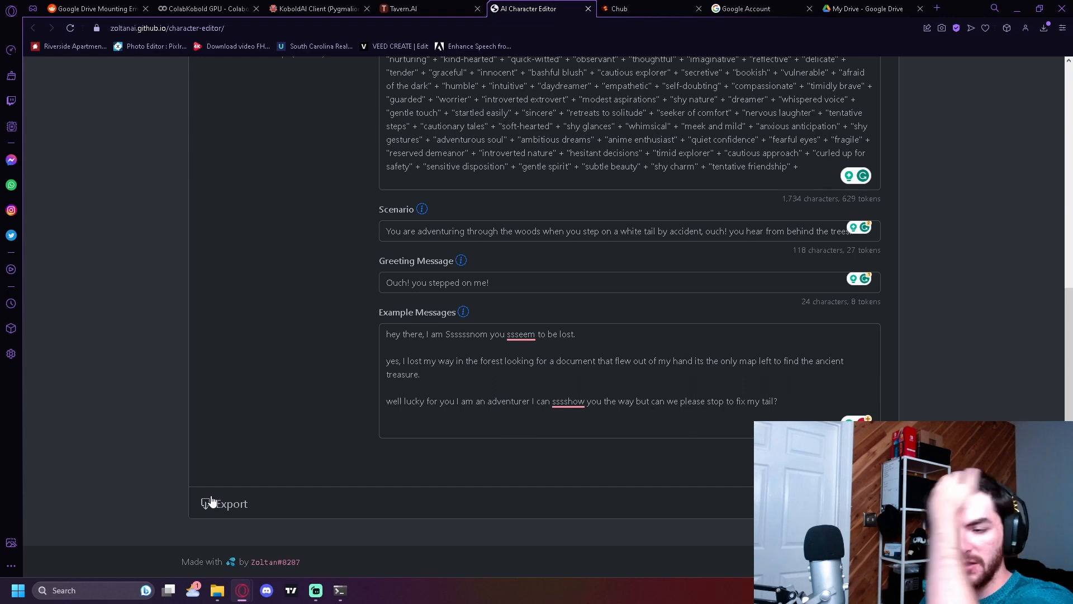
pyautogui.click(419, 8)
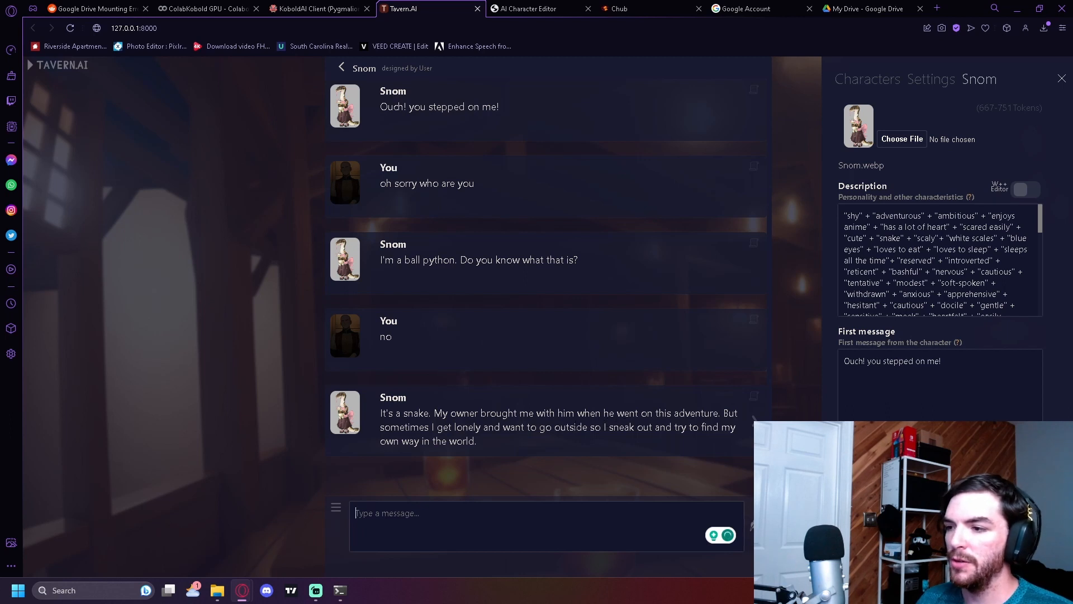
pyautogui.moveTo(528, 447)
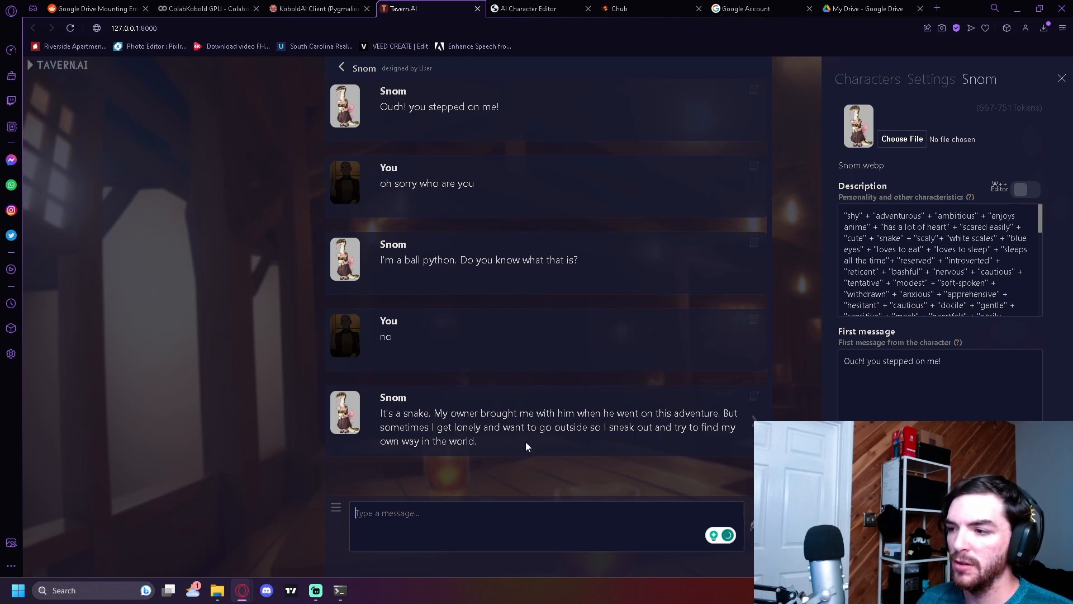
pyautogui.moveTo(656, 440)
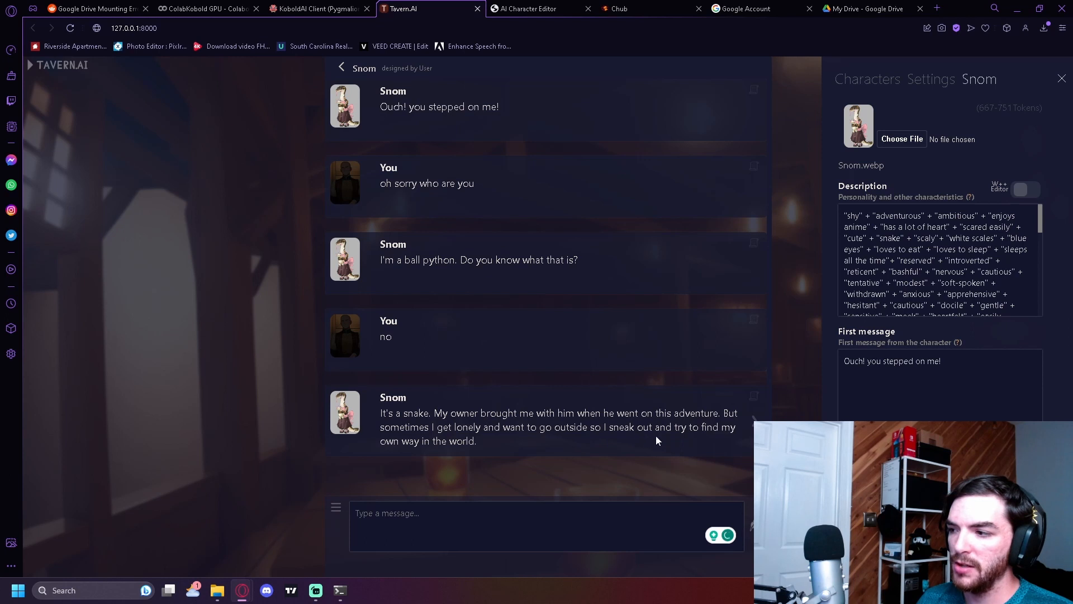
pyautogui.moveTo(517, 487)
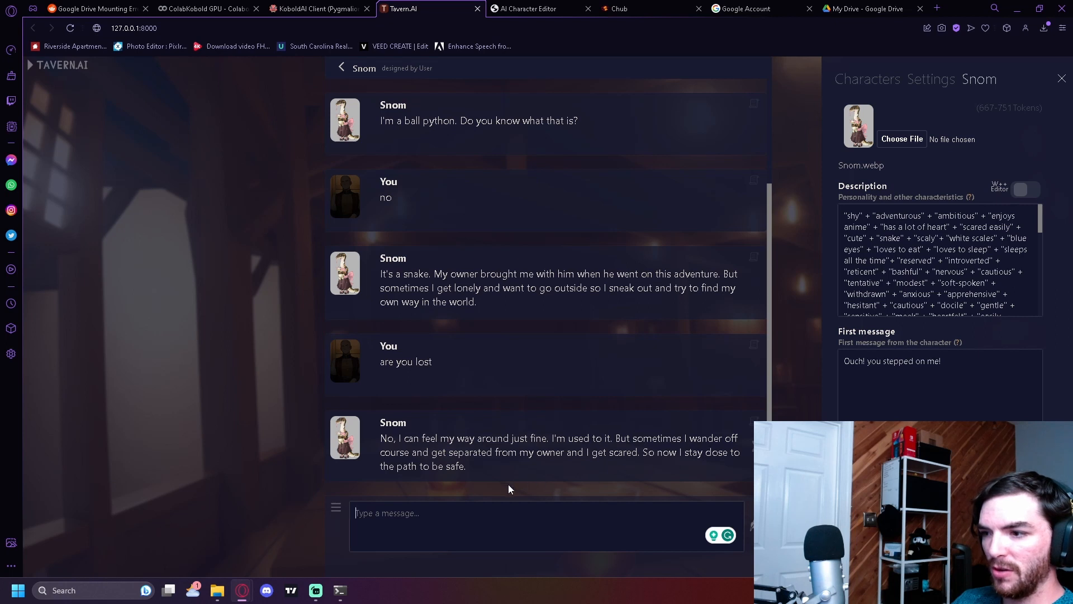
pyautogui.moveTo(715, 404)
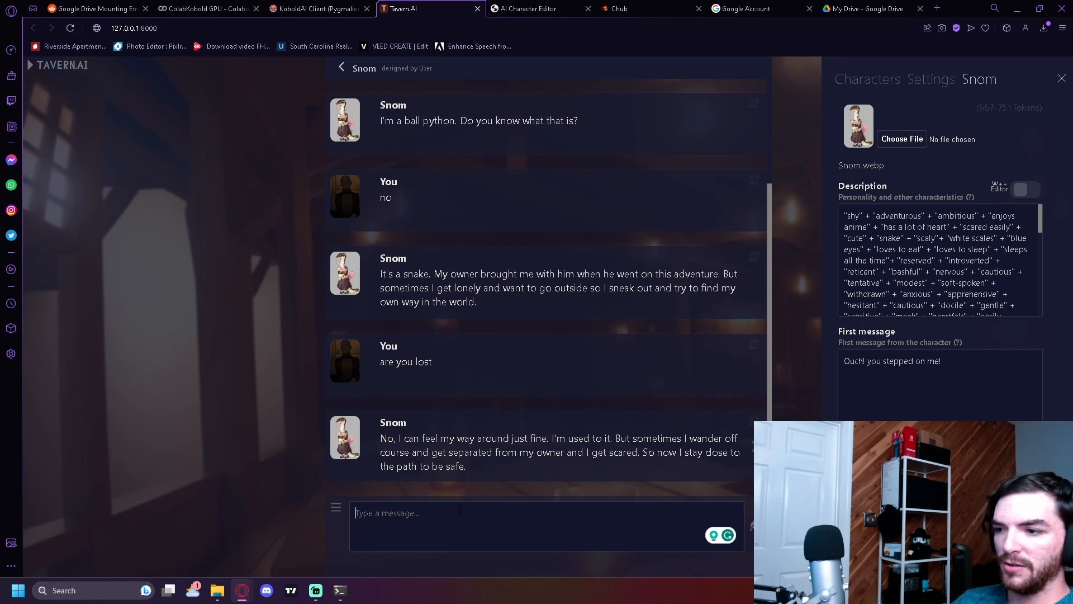
# - Read Snom's replies about being a ball python and not lost, then switch to the ColabKobold tab
pyautogui.scroll(3)
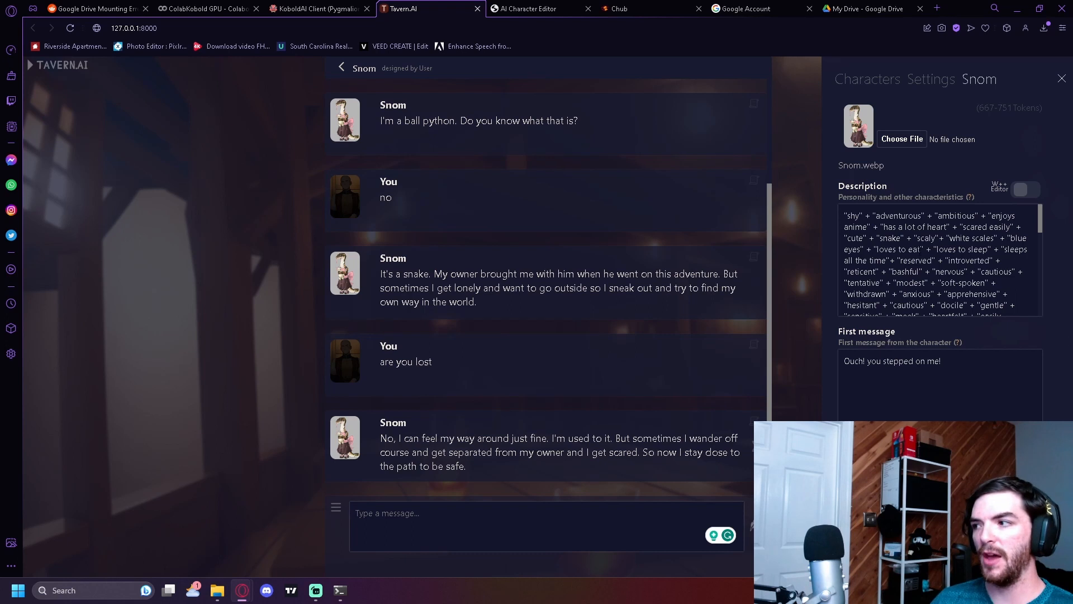
pyautogui.scroll(-3)
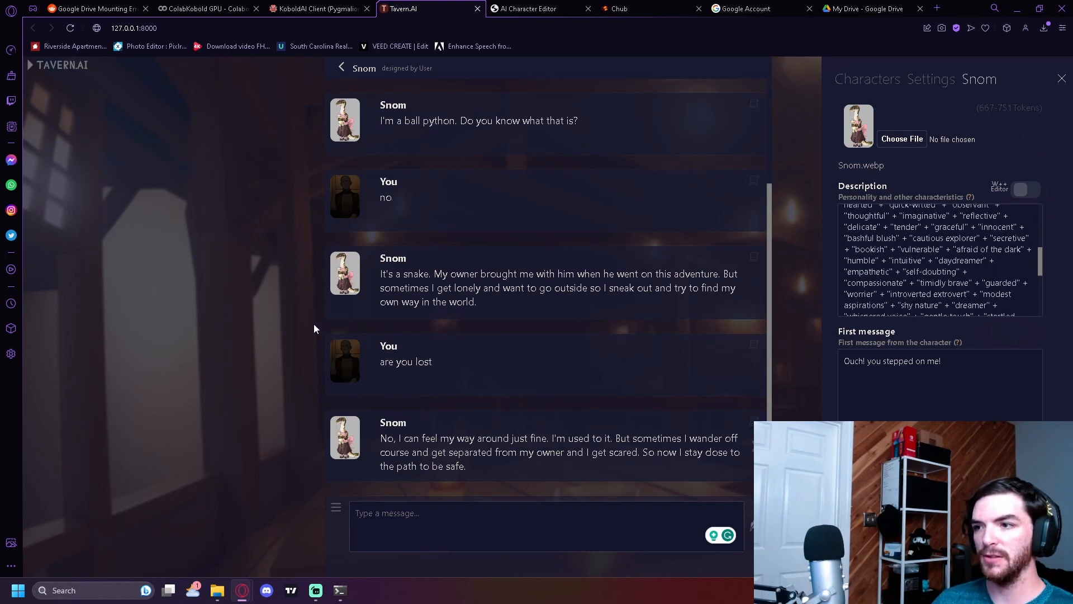
pyautogui.scroll(3)
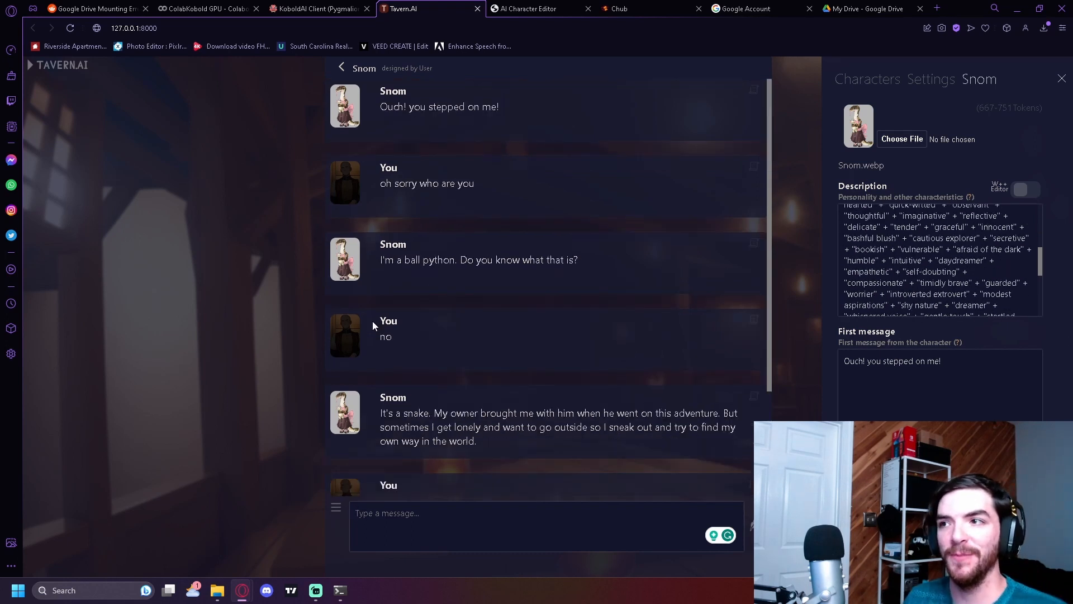
pyautogui.moveTo(537, 8)
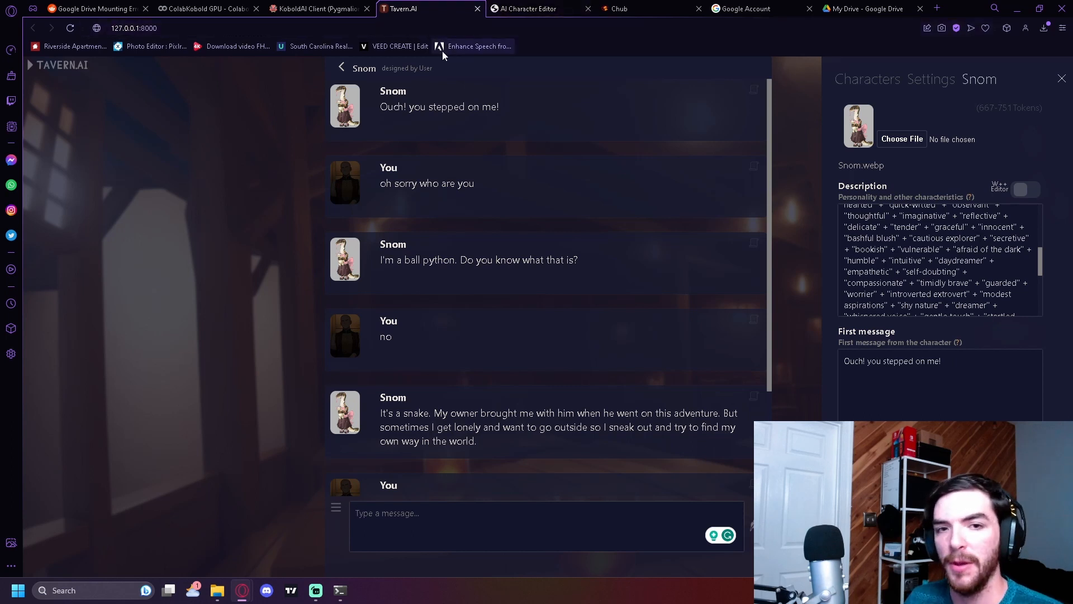
pyautogui.scroll(-3)
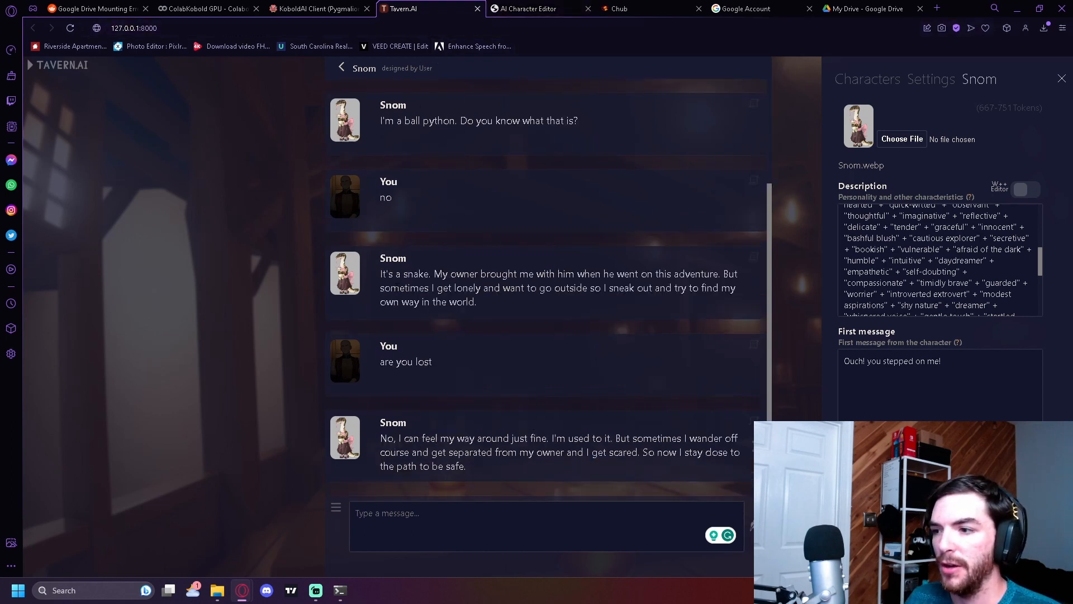
pyautogui.scroll(3)
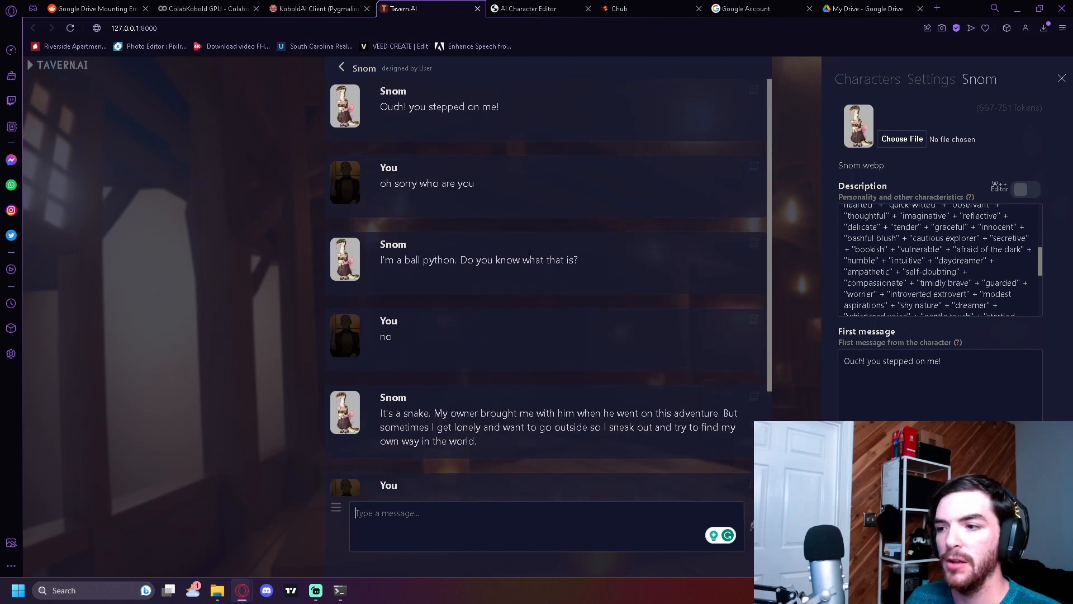
pyautogui.moveTo(522, 254)
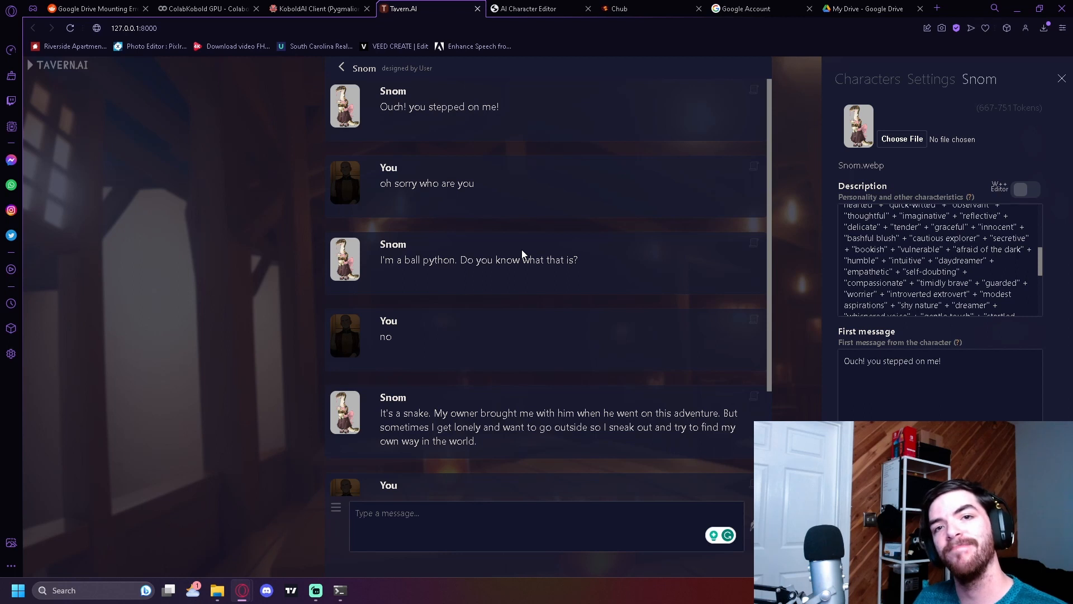
pyautogui.click(206, 8)
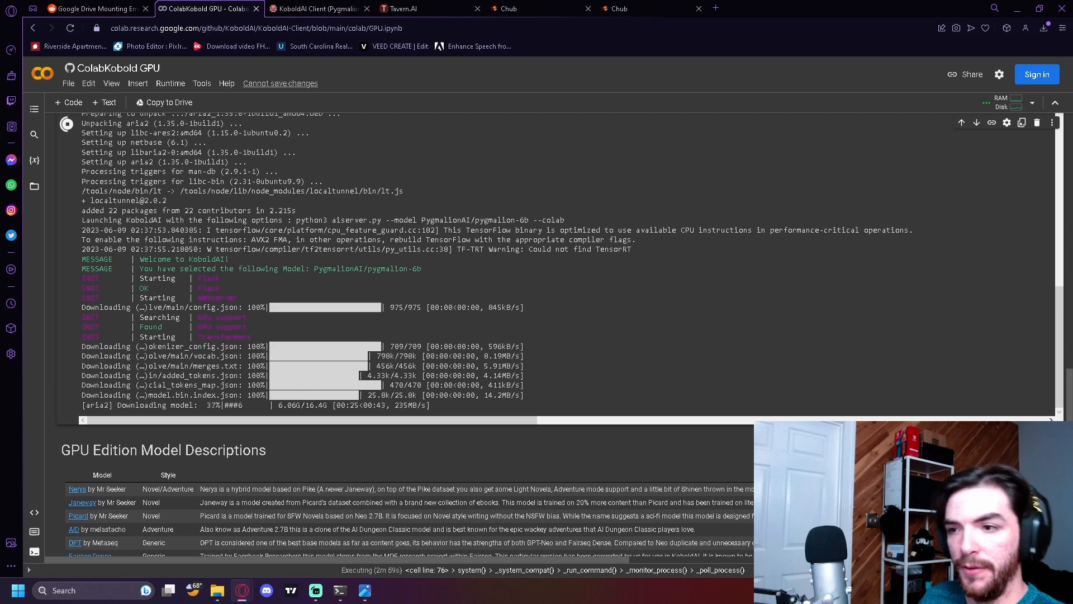